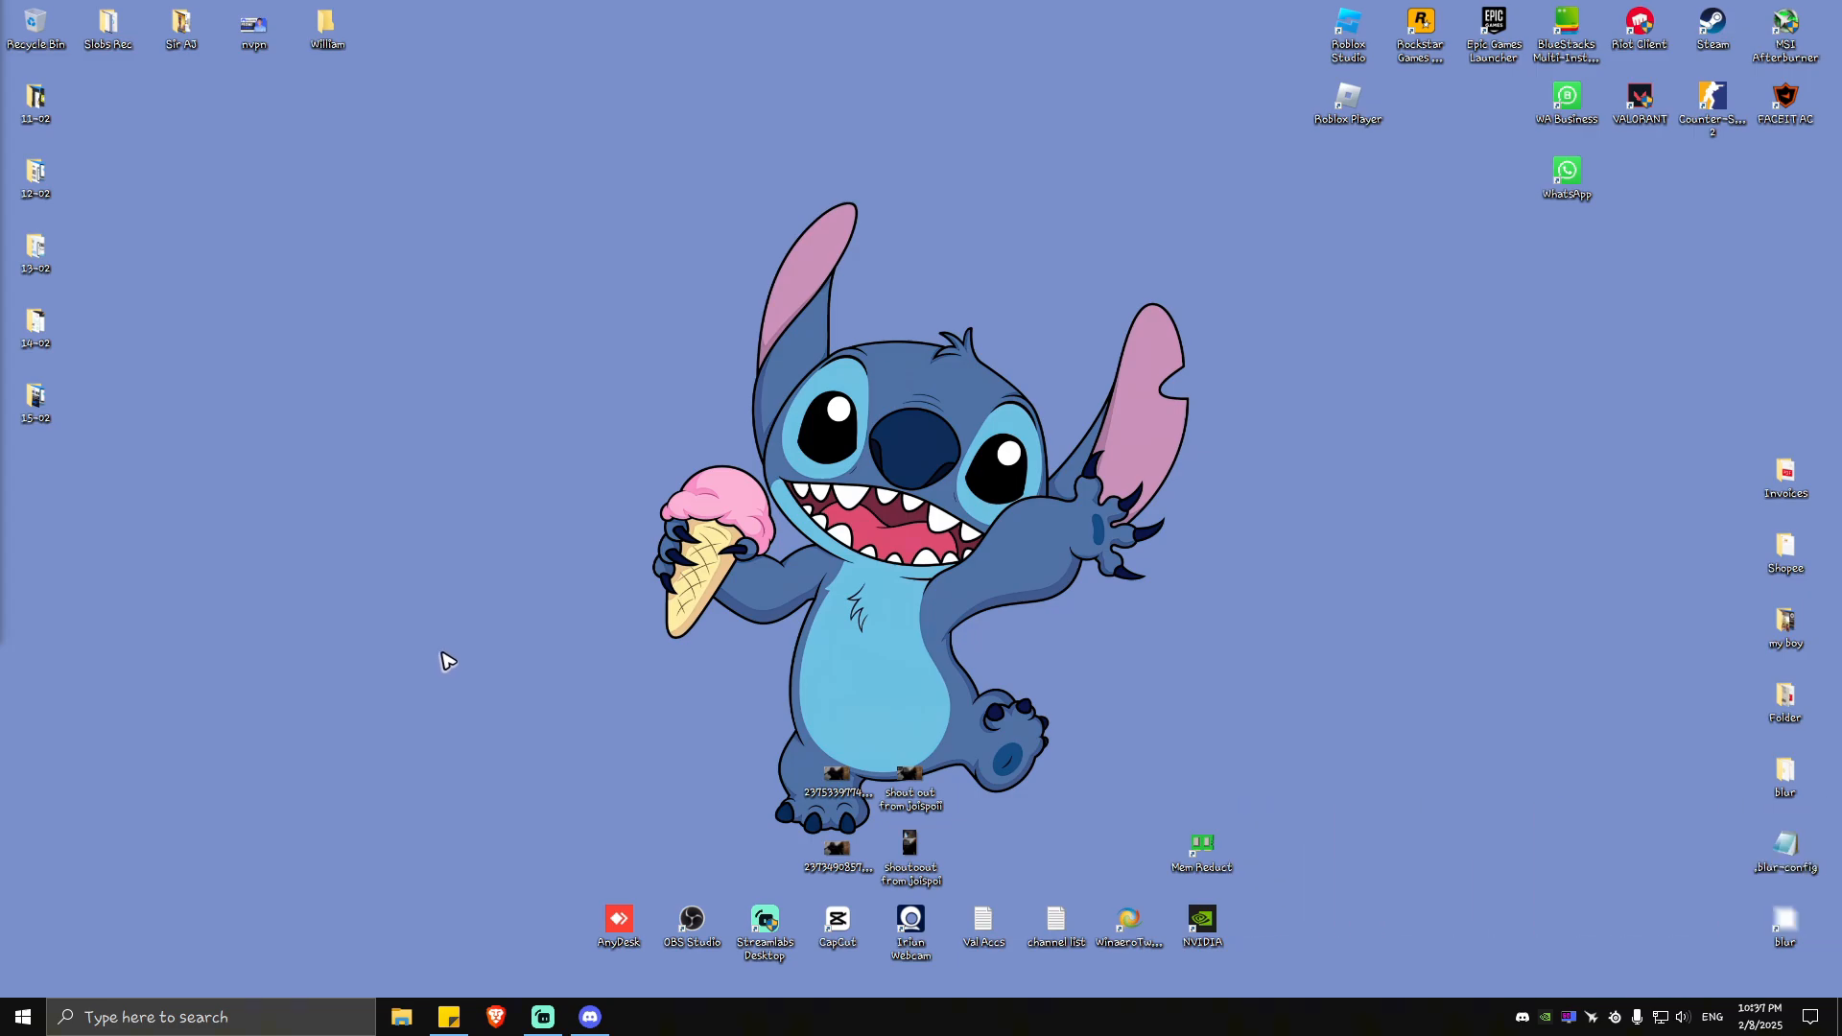
mouse_move(535, 710)
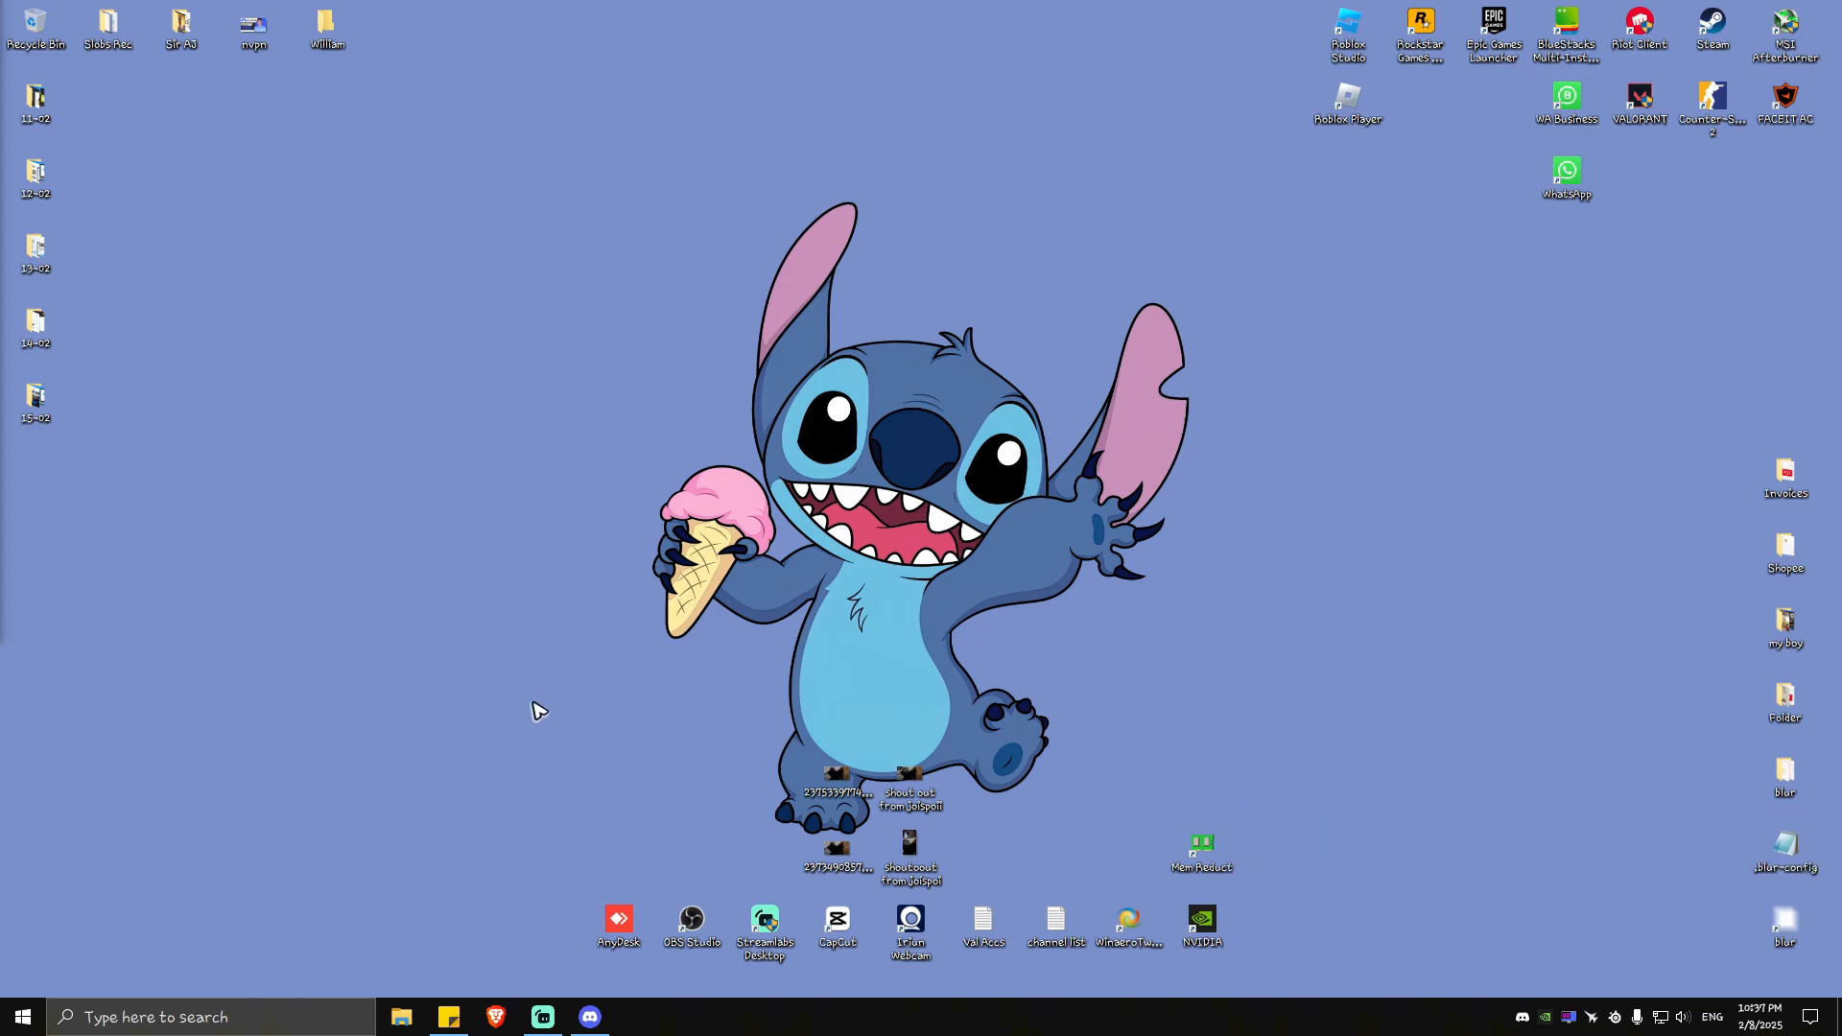
mouse_move(793, 626)
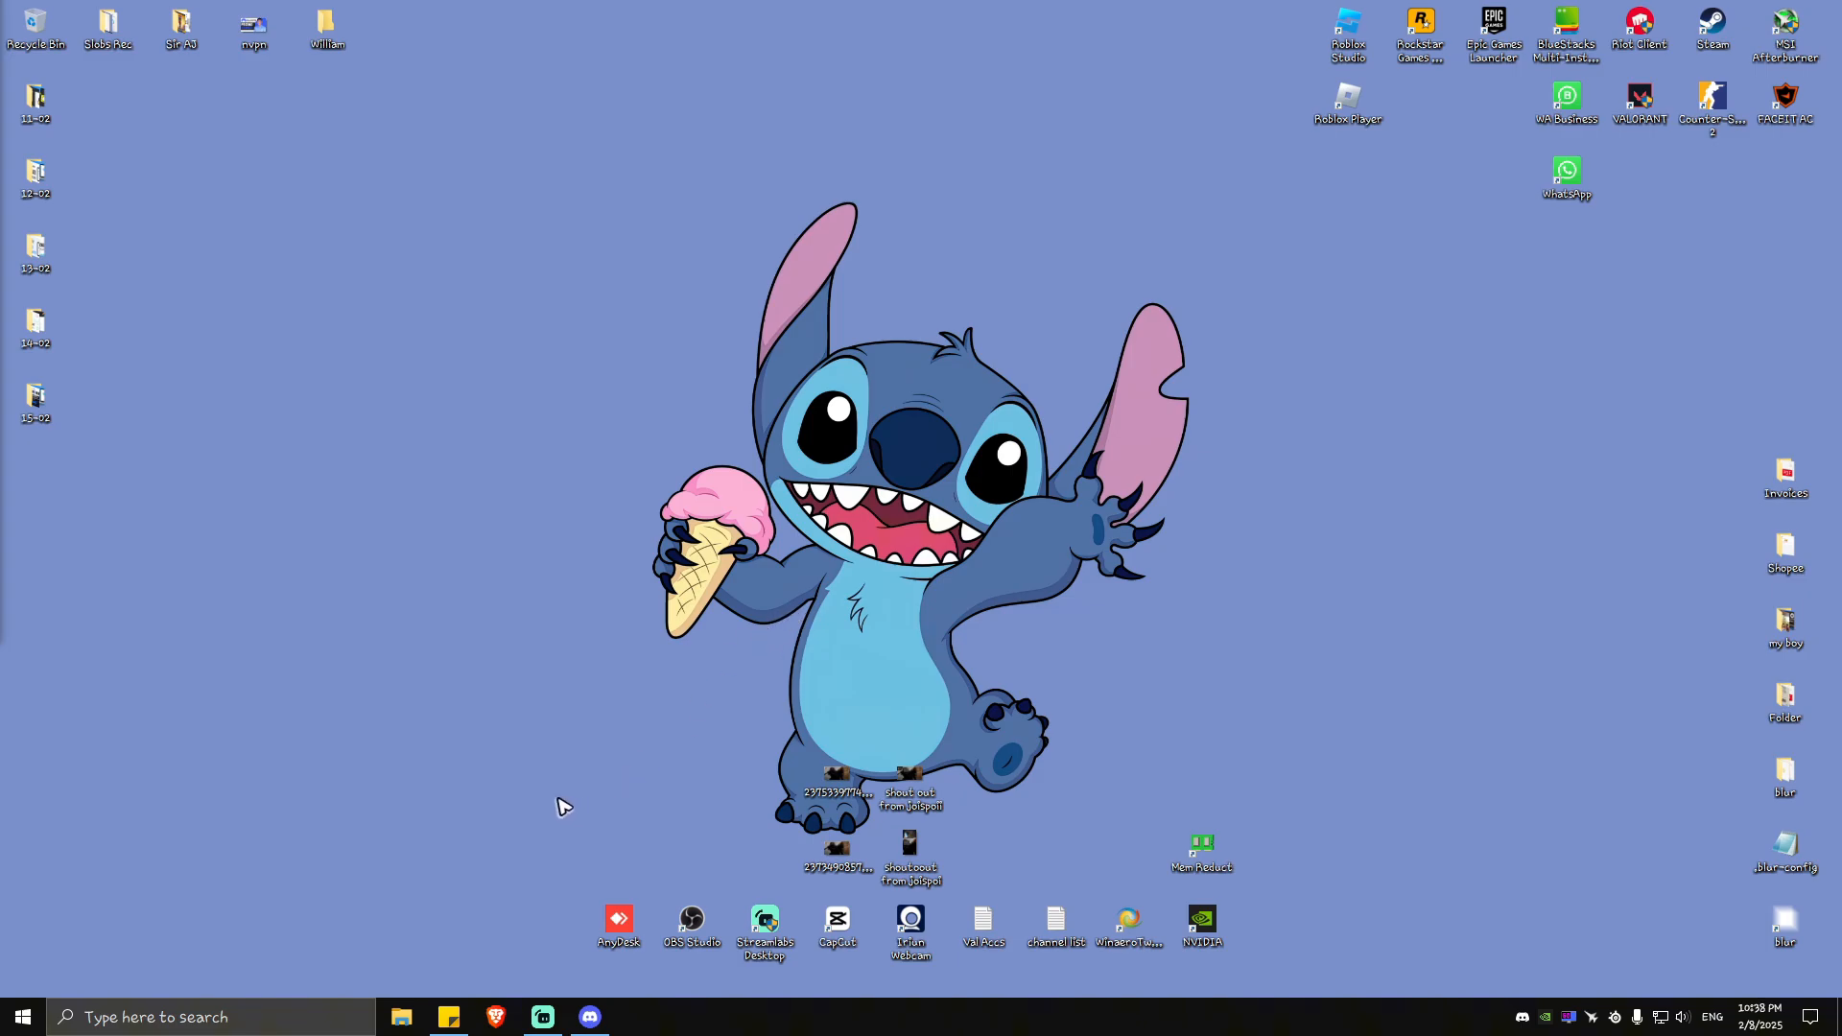
mouse_move(564, 861)
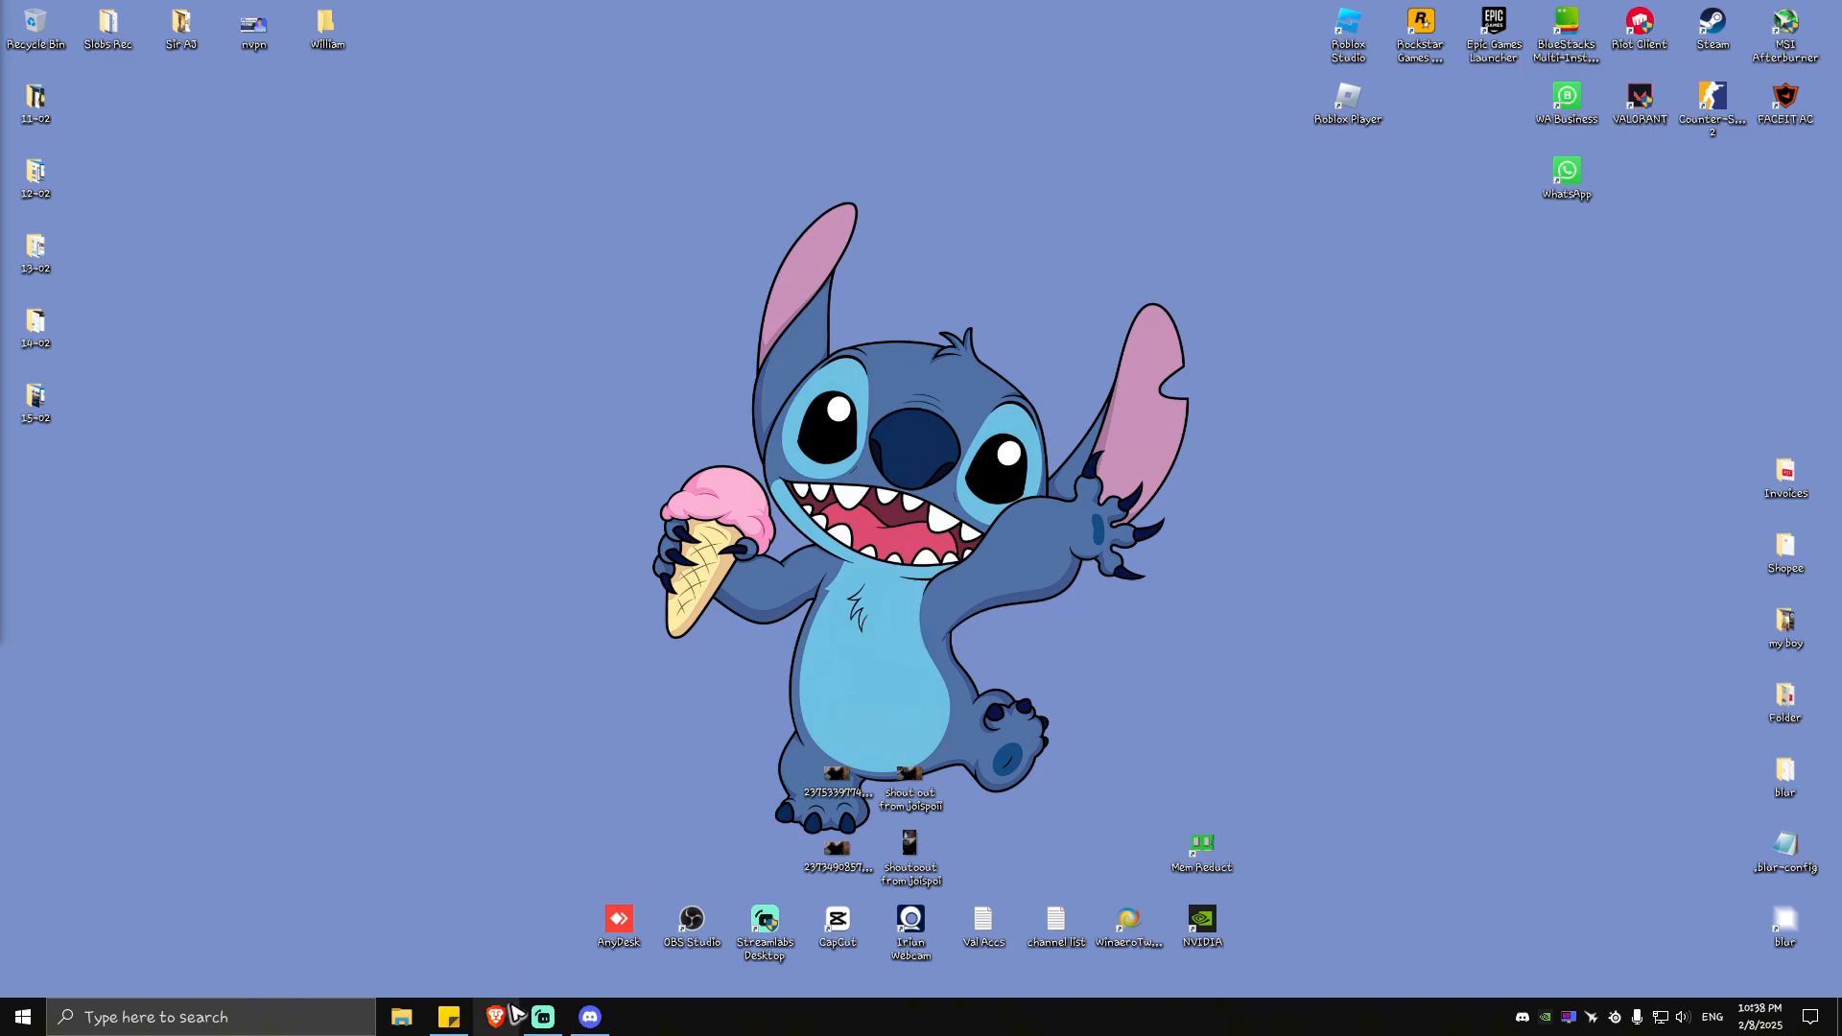
Launch Brave and go to whatsapp.com/contact to see WhatsApp's support options
click(495, 1017)
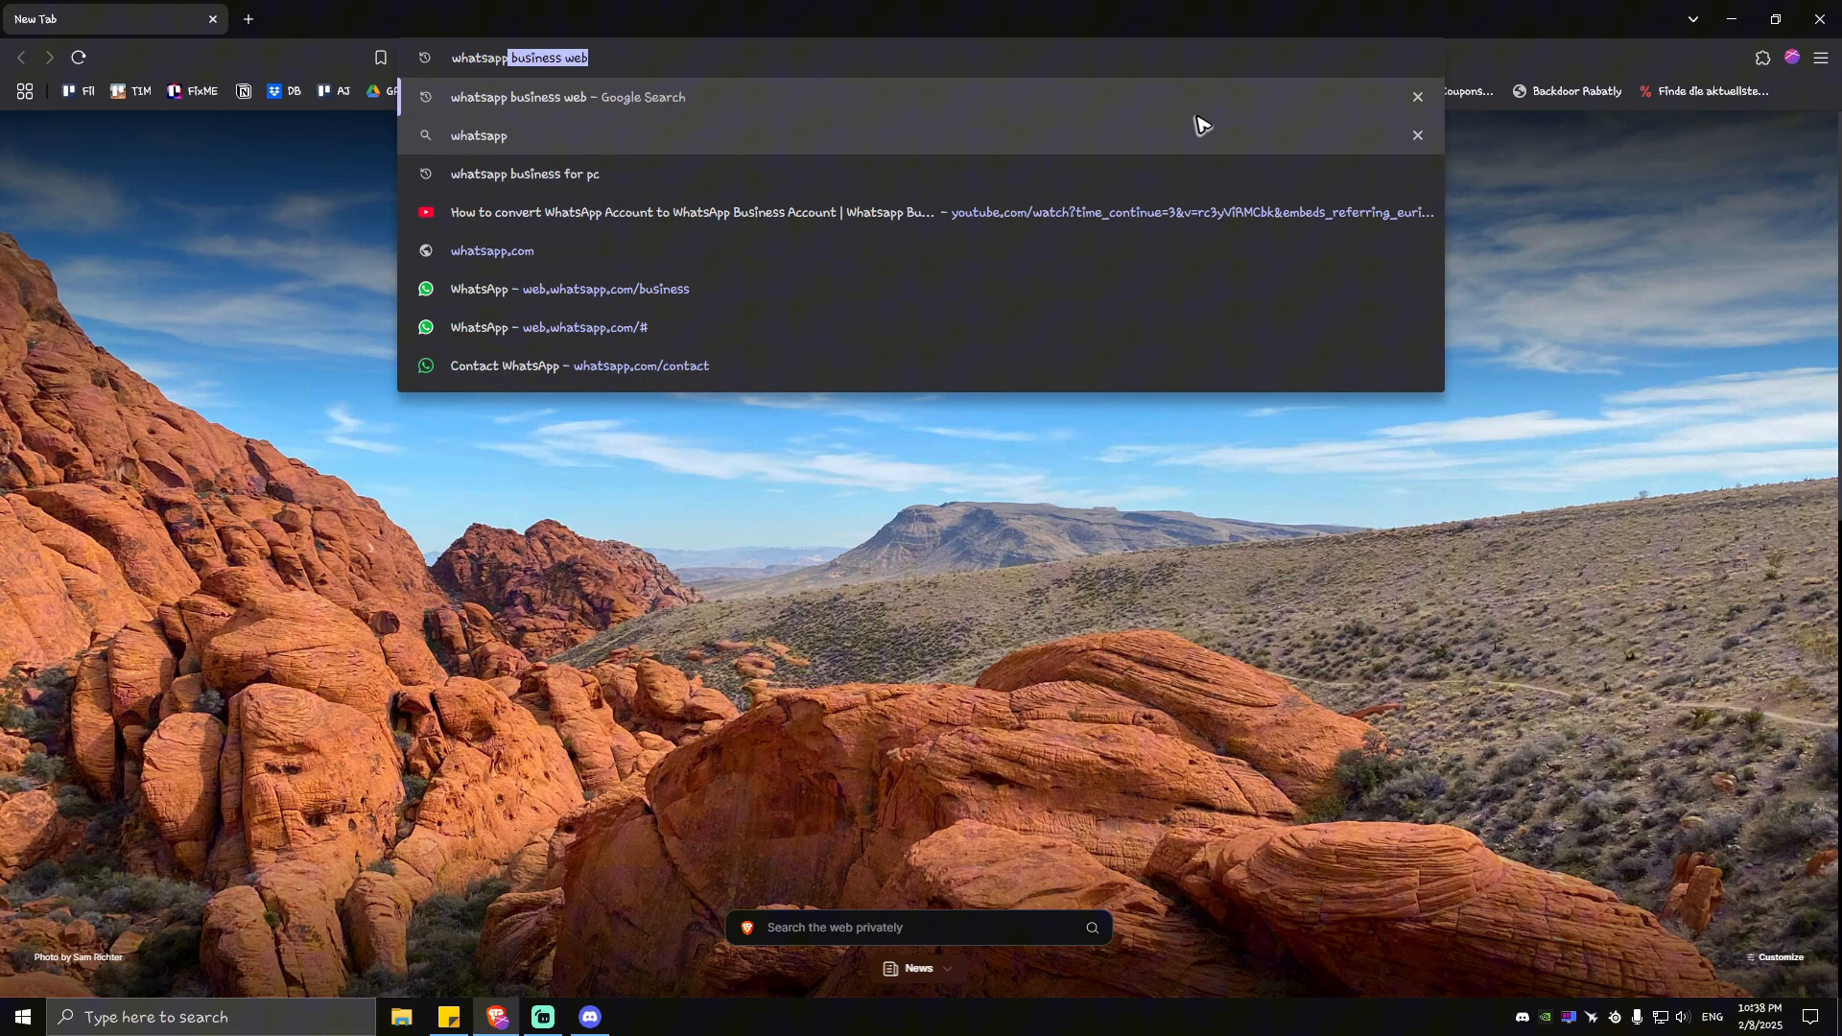
text(whatsapp.com/contact)
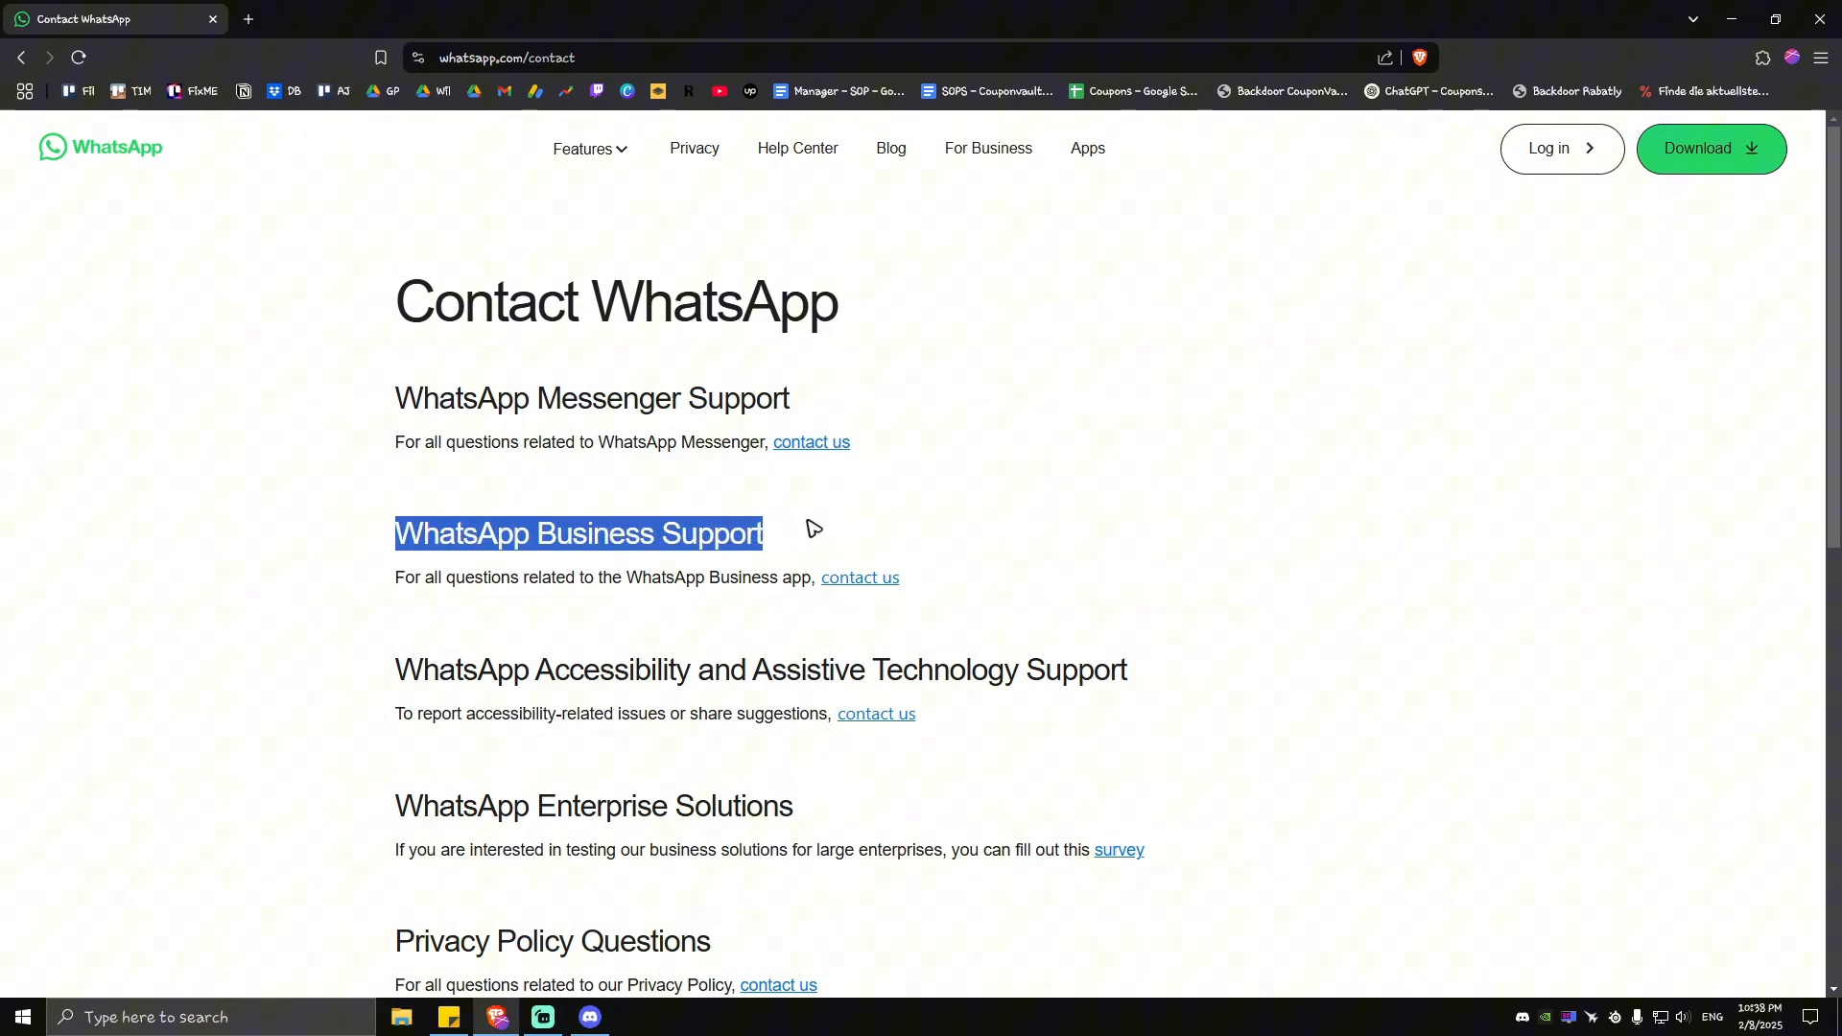
click(599, 605)
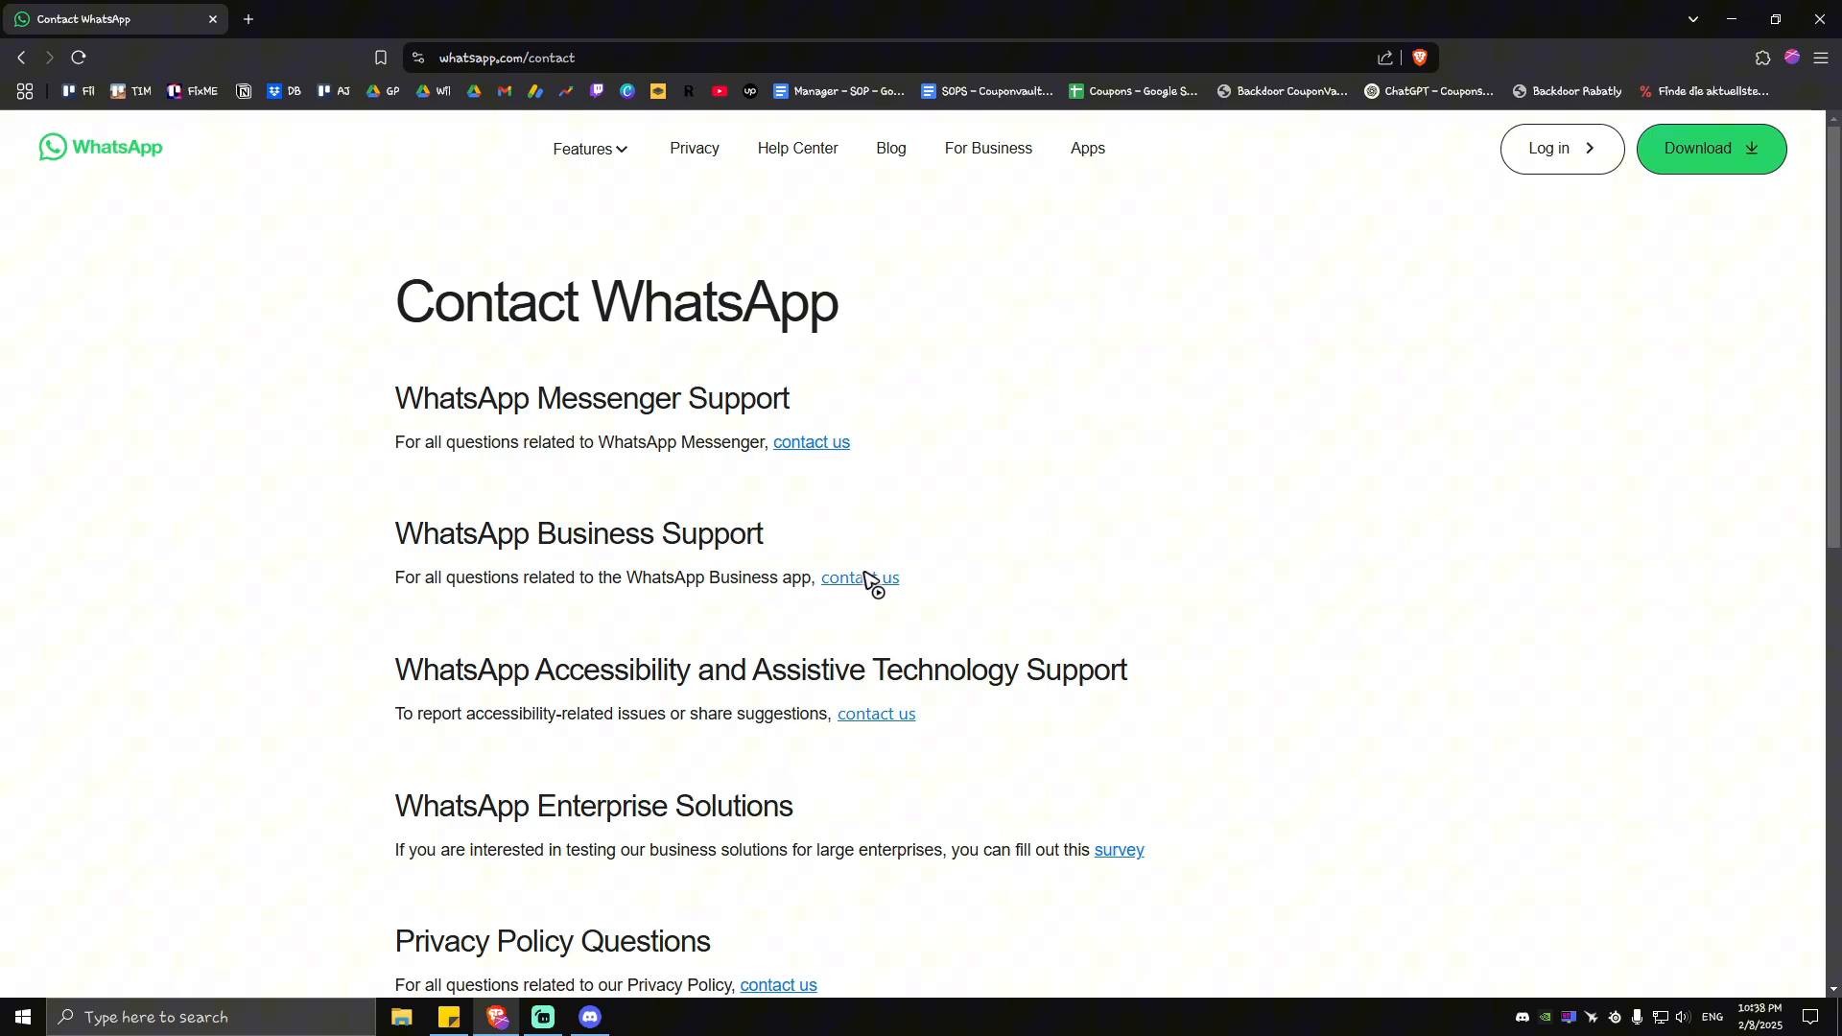
click(859, 577)
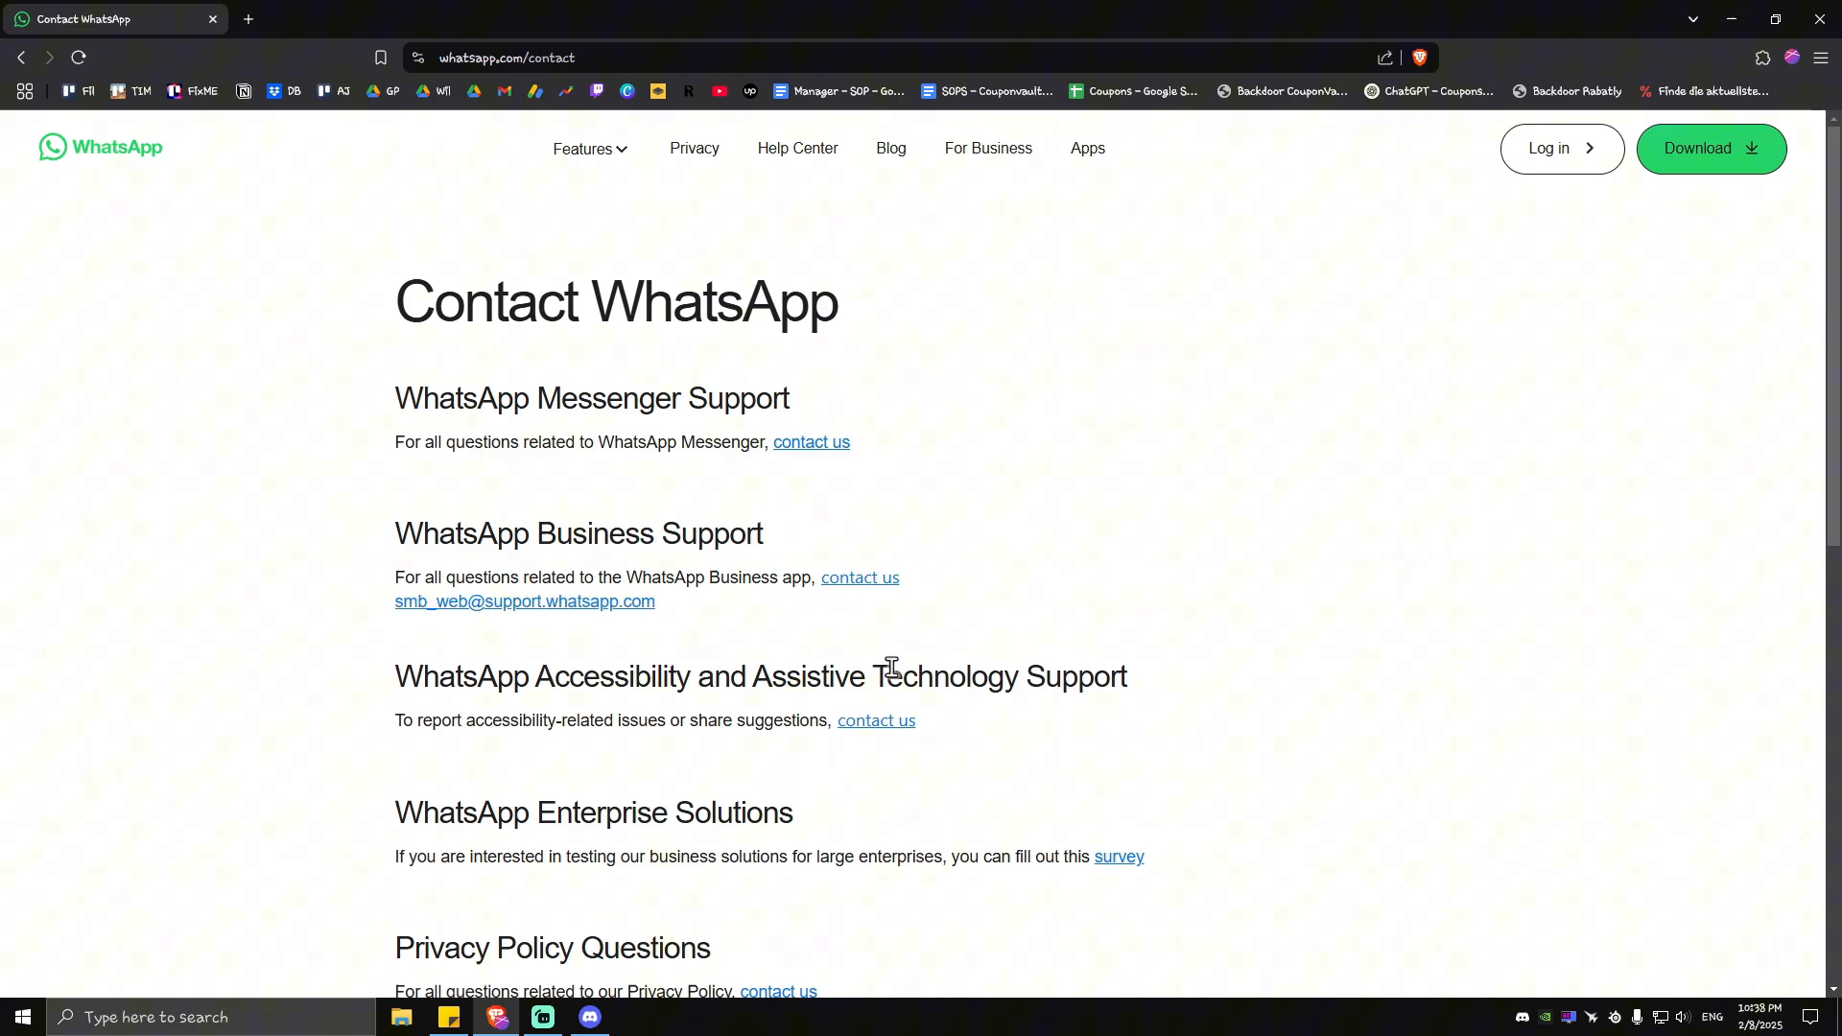
mouse_move(660, 610)
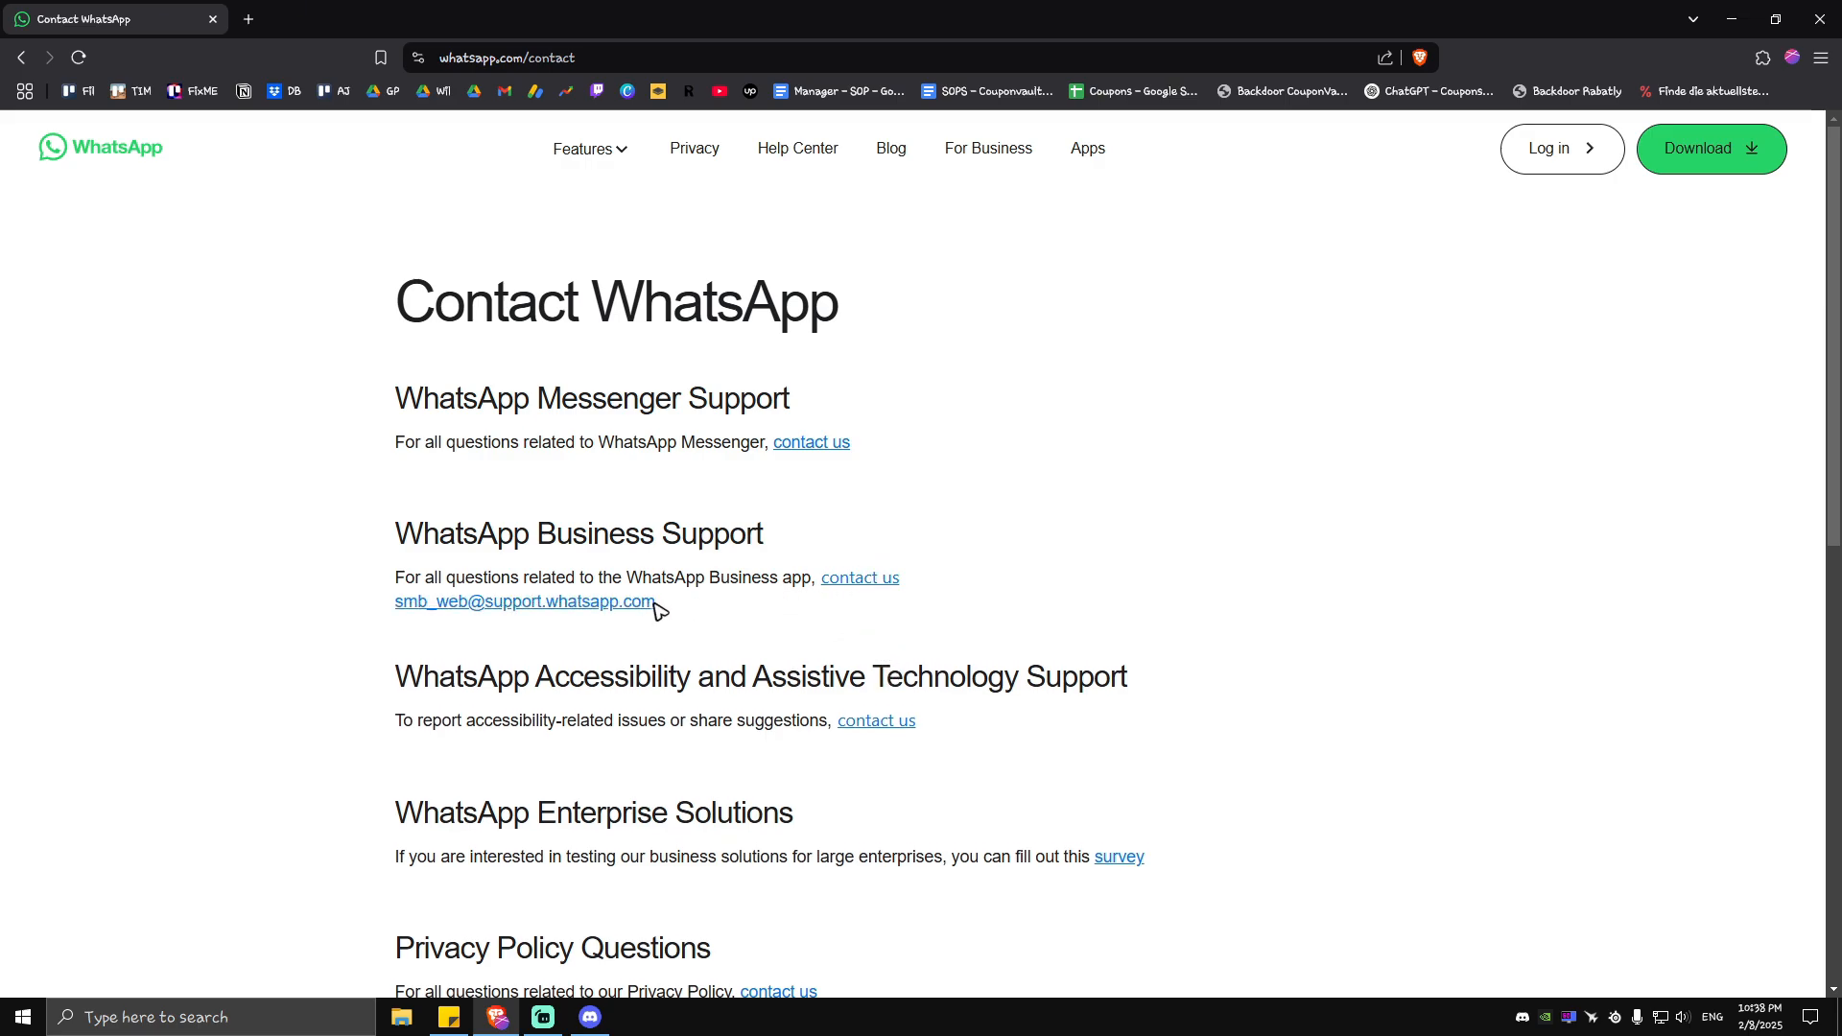
click(523, 600)
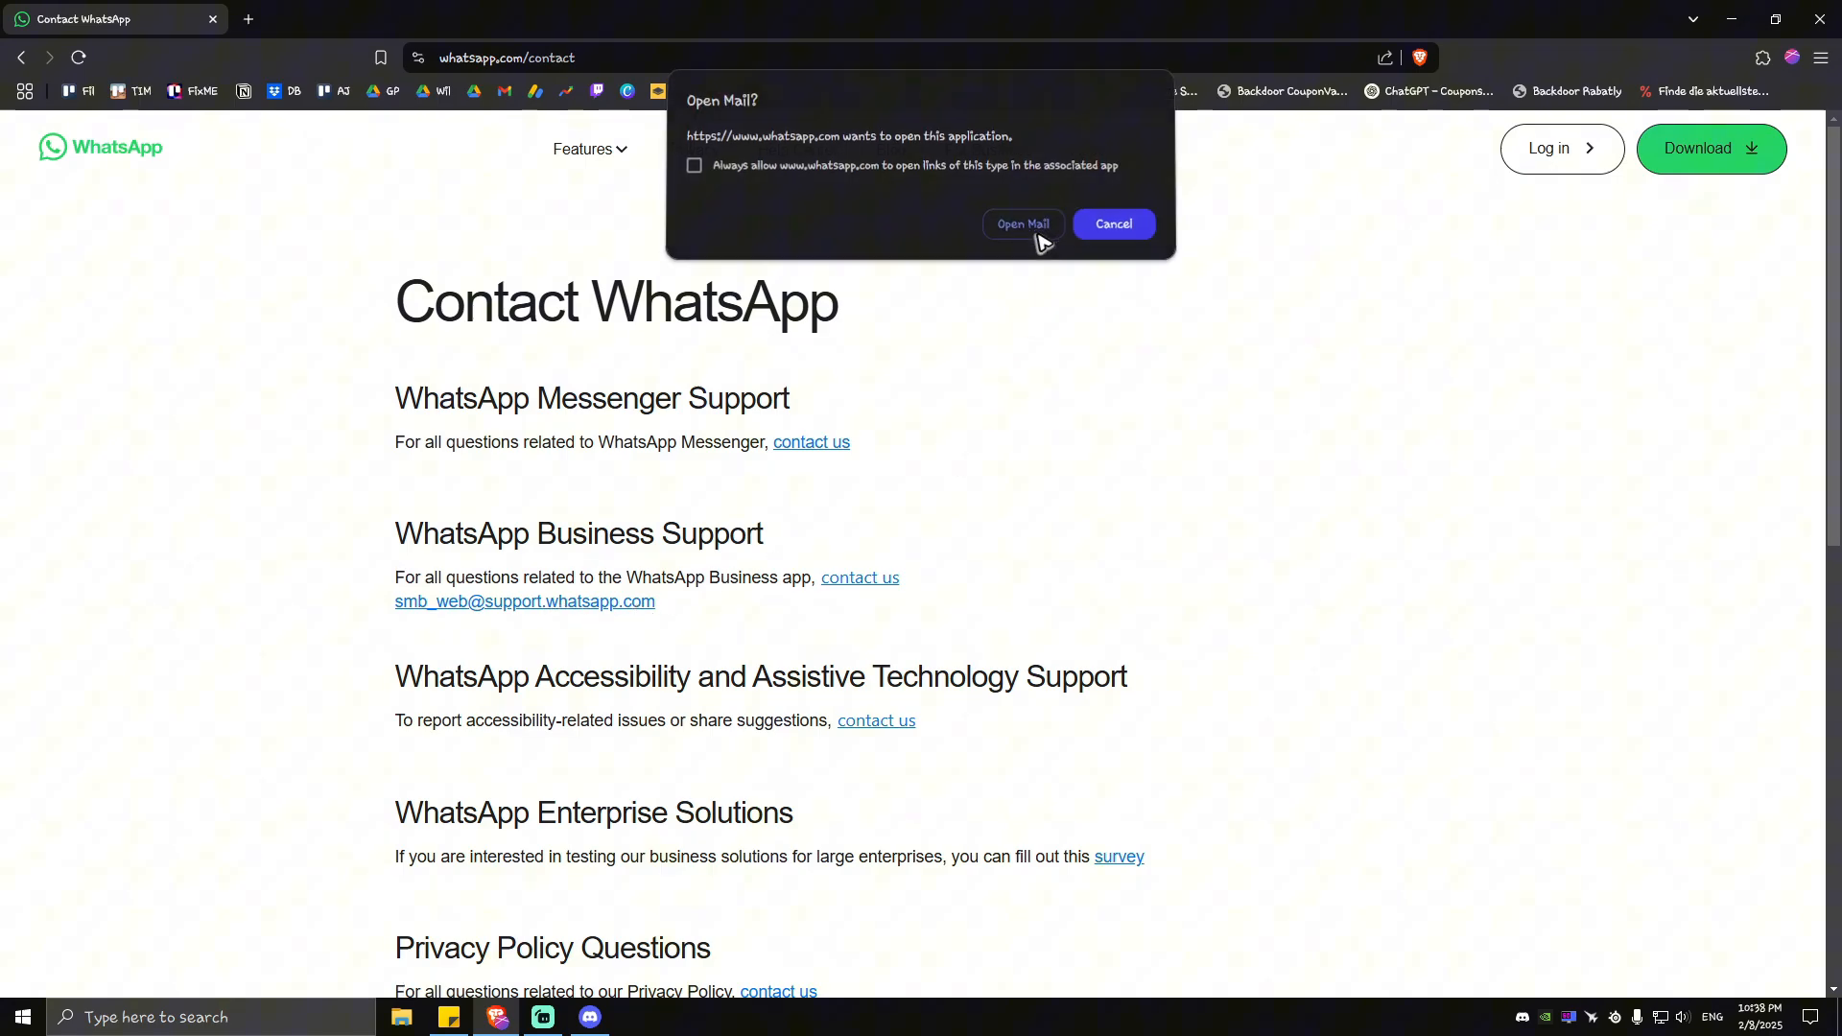
Allow the mail link to open and choose Outlook (new) as the app
click(1020, 224)
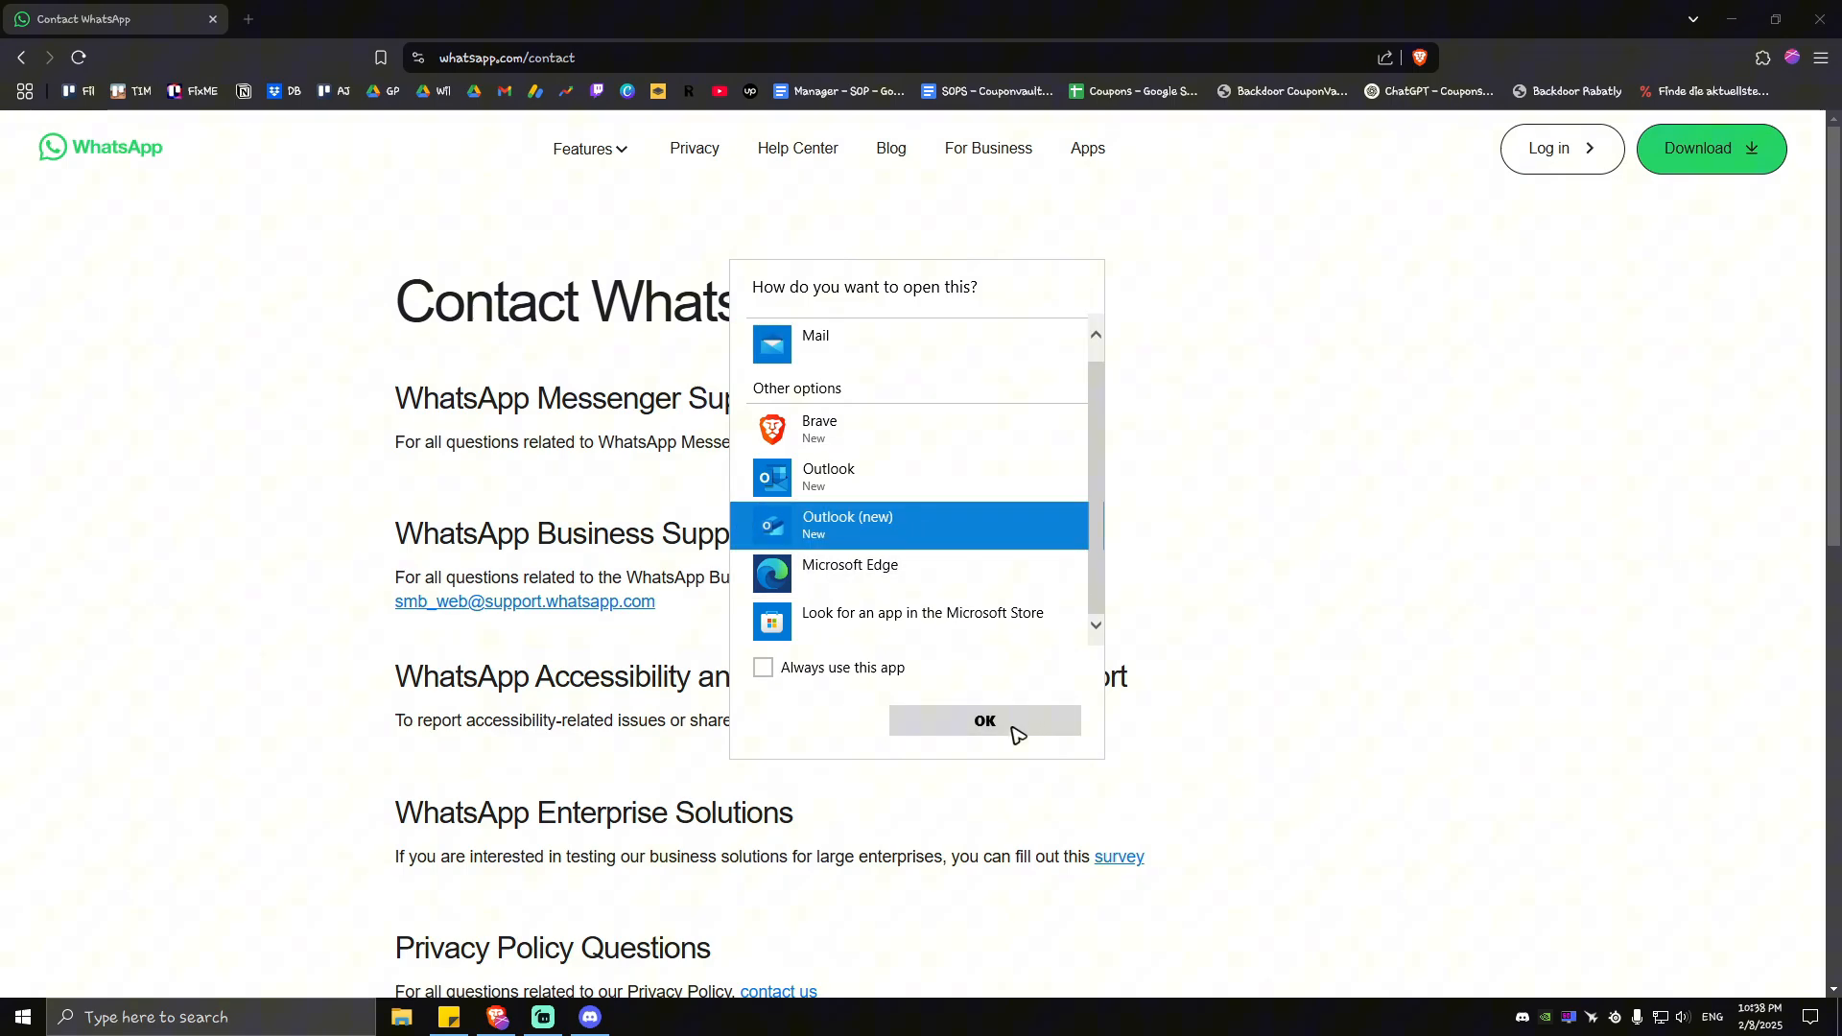
click(984, 719)
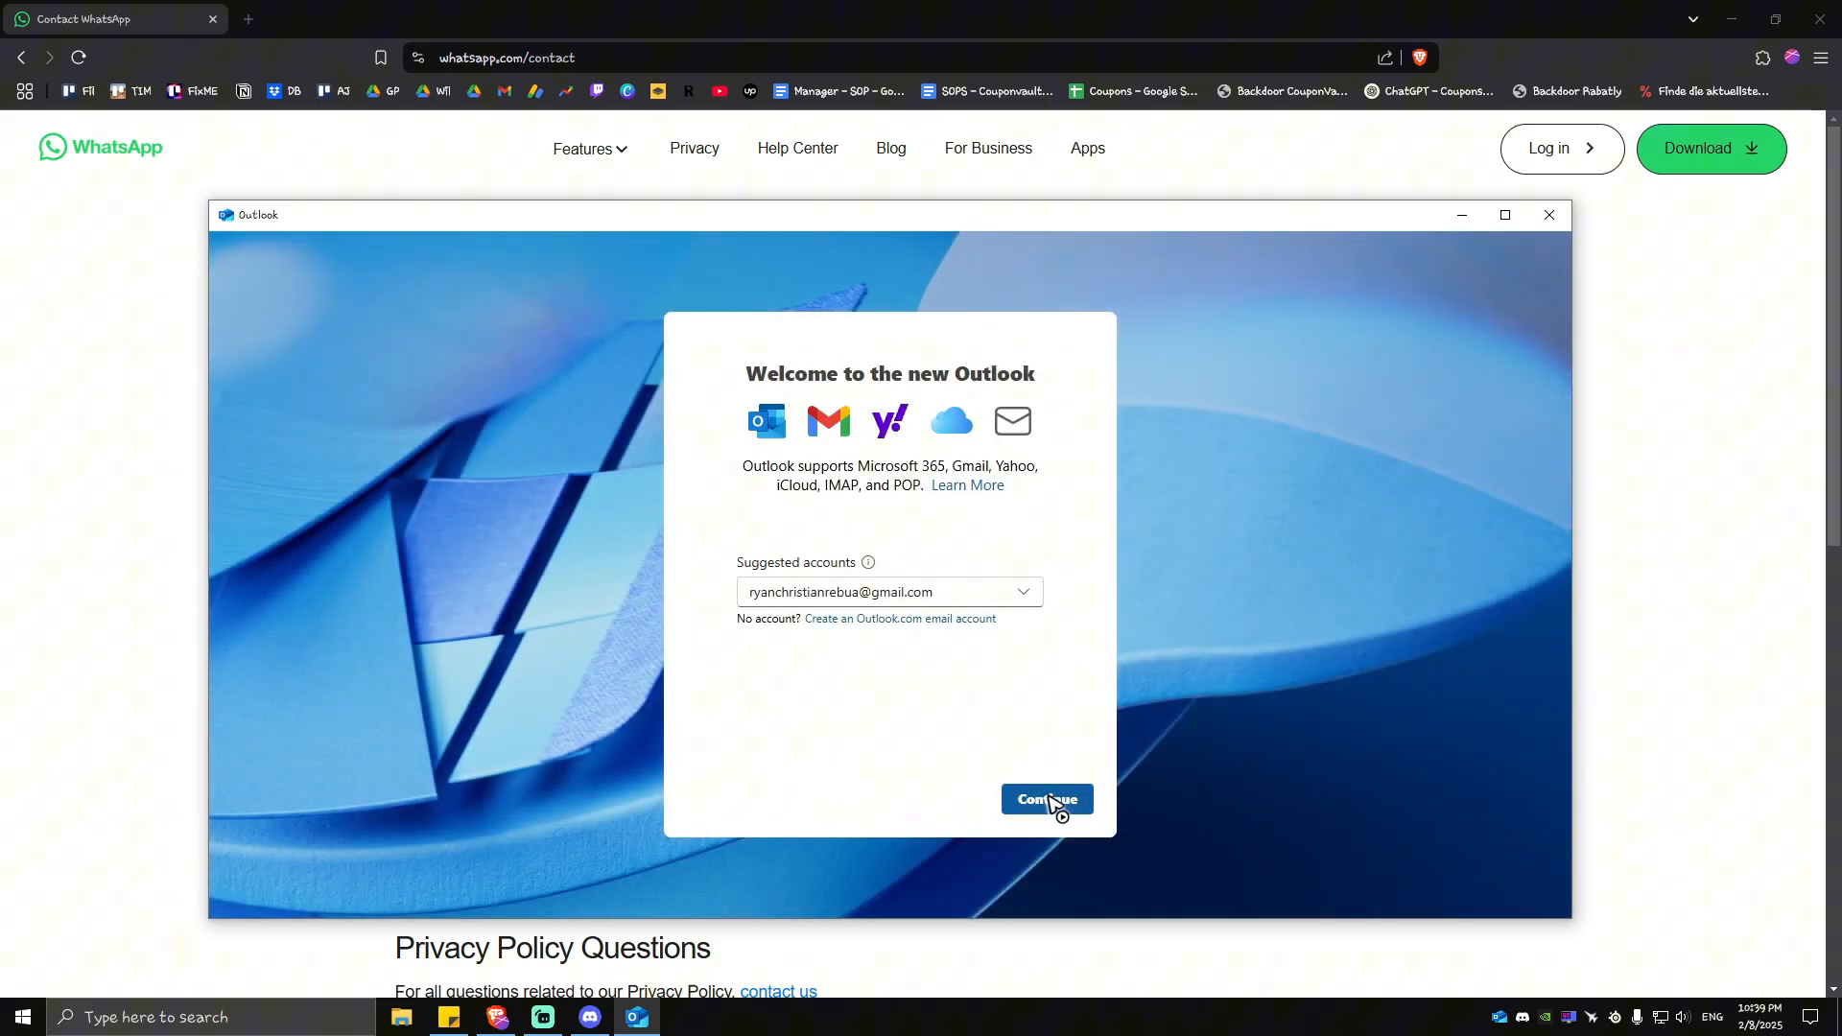
Continue with the suggested account to get a draft addressed to support, subject 'WhatsApp Business Support'
click(1044, 800)
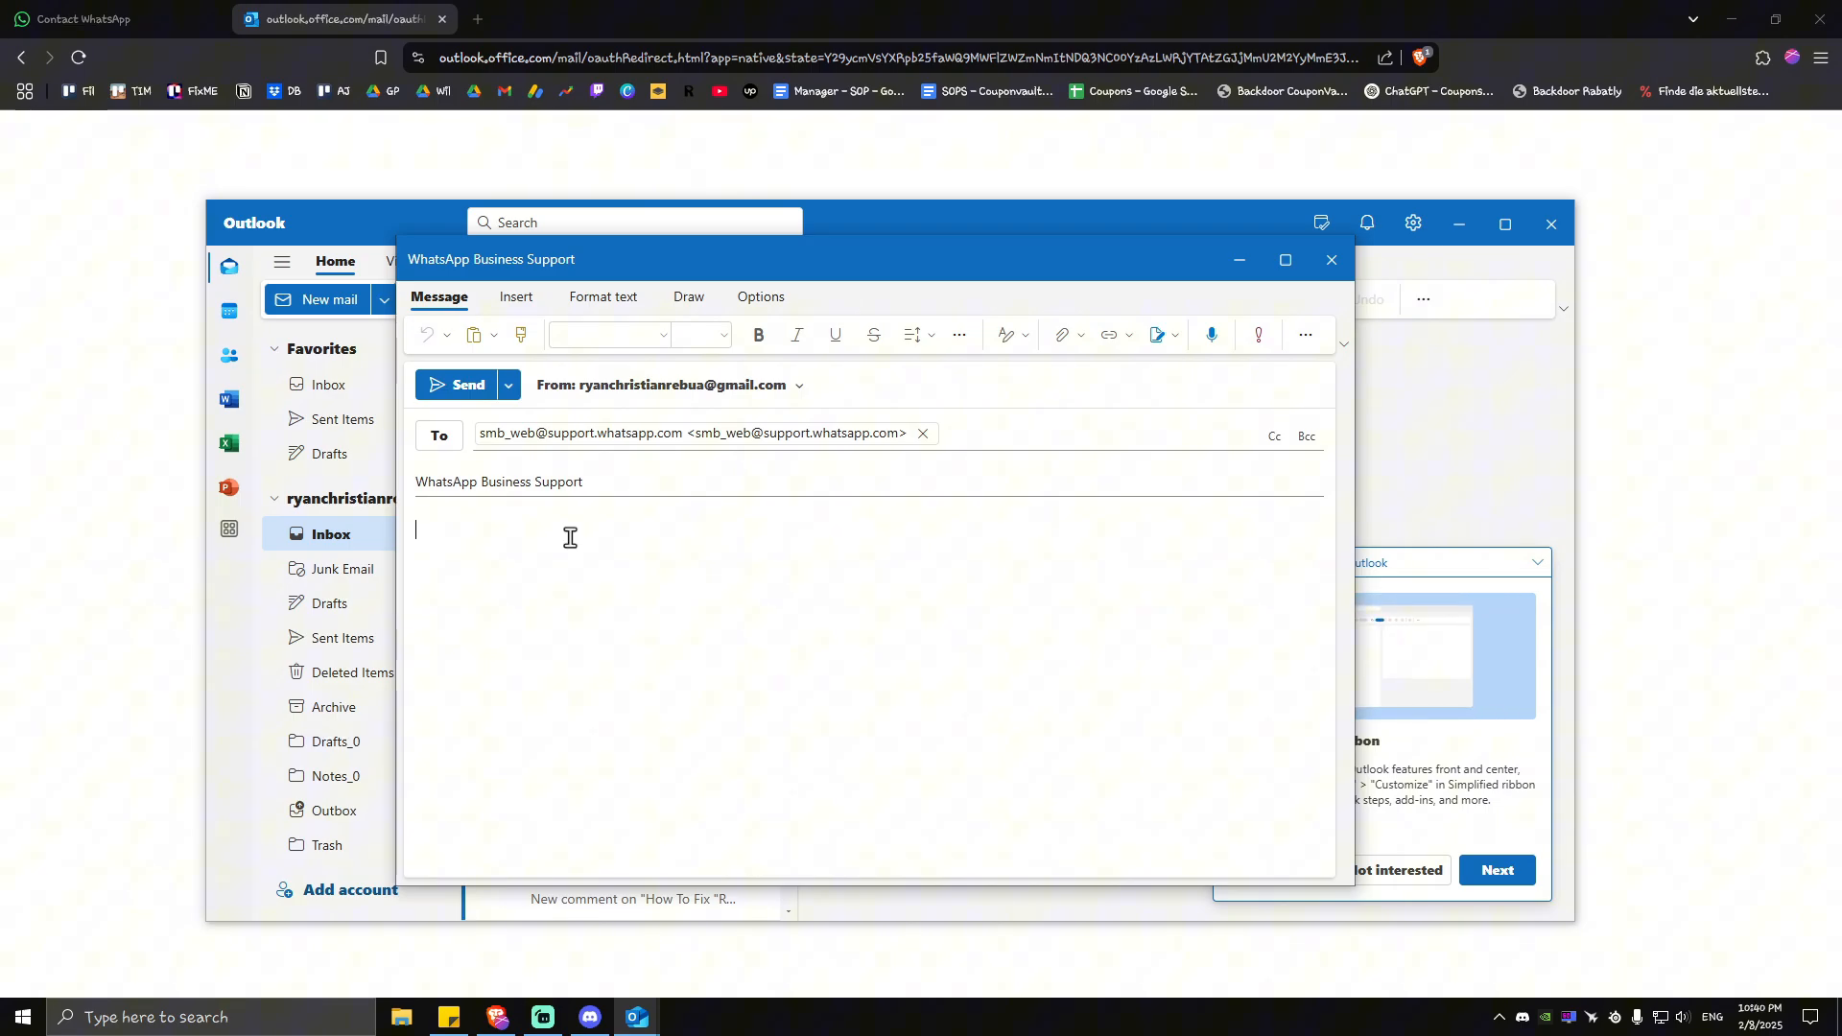
Write the body: 'Hi, I am having problem recovering my business...' with lost-phone details and thanks
text(Hi, I am having problem recovering my business)
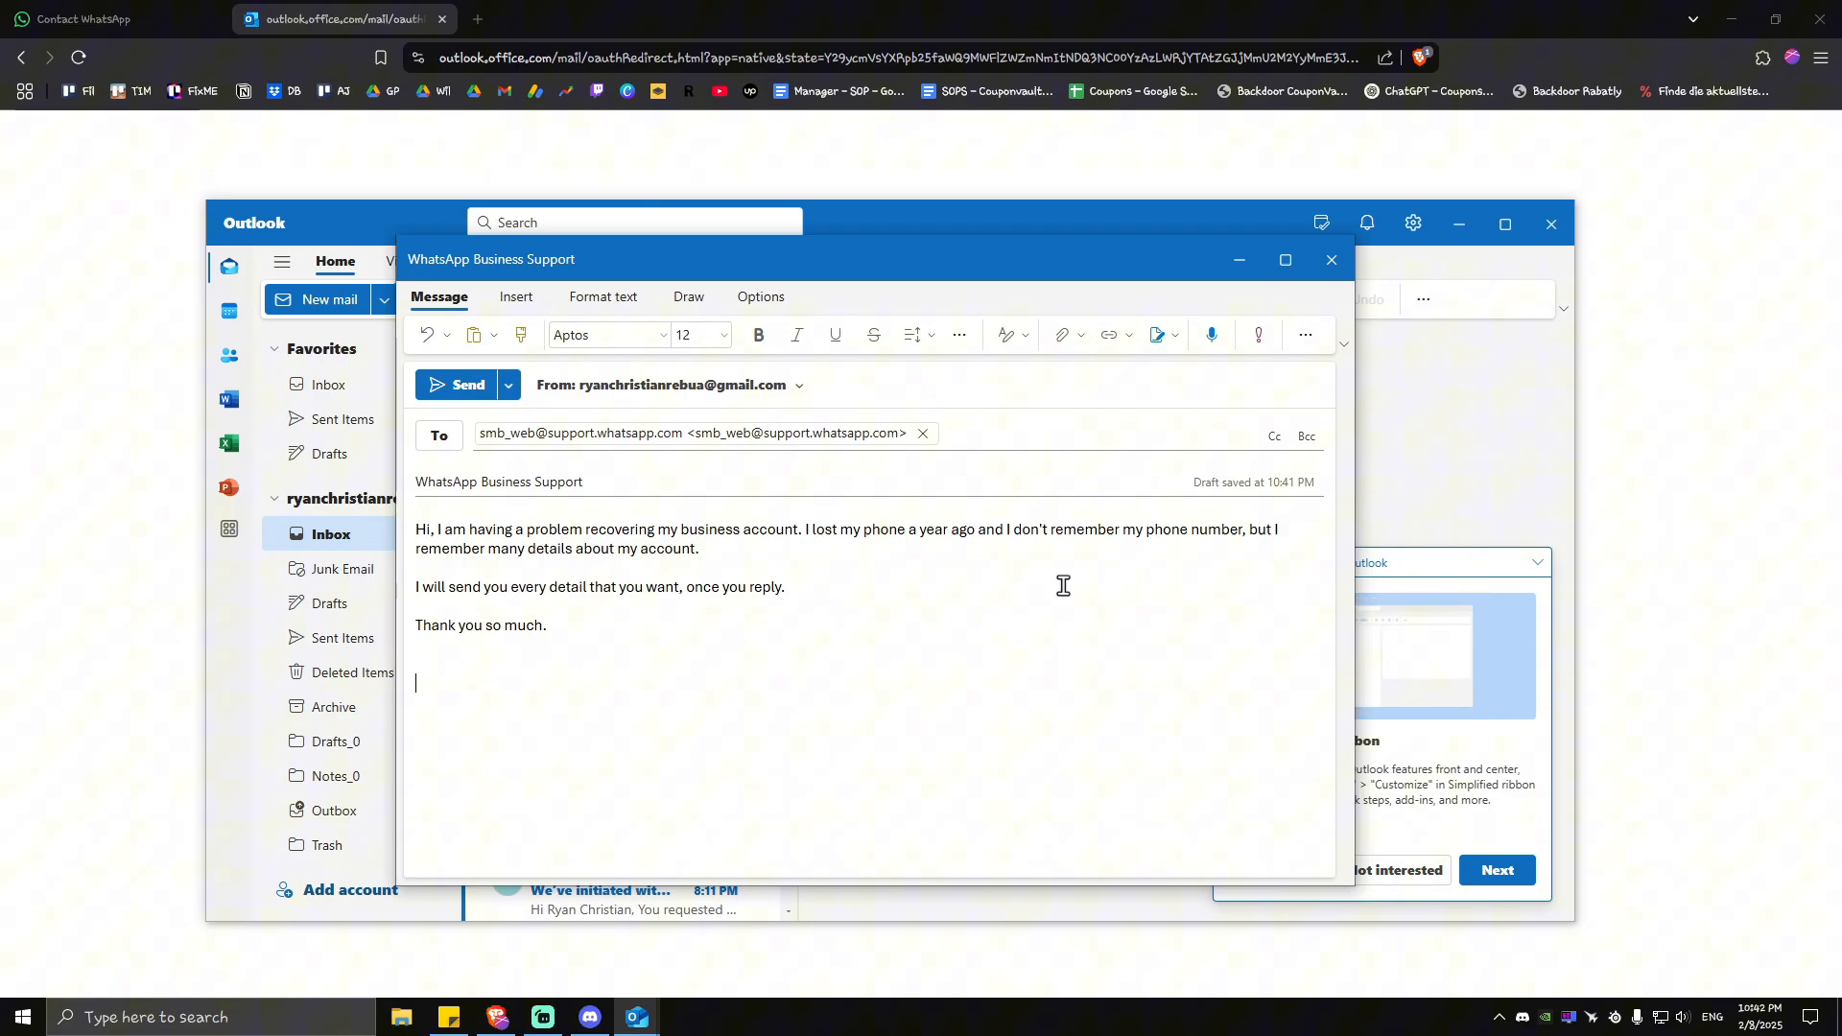
mouse_move(1111, 587)
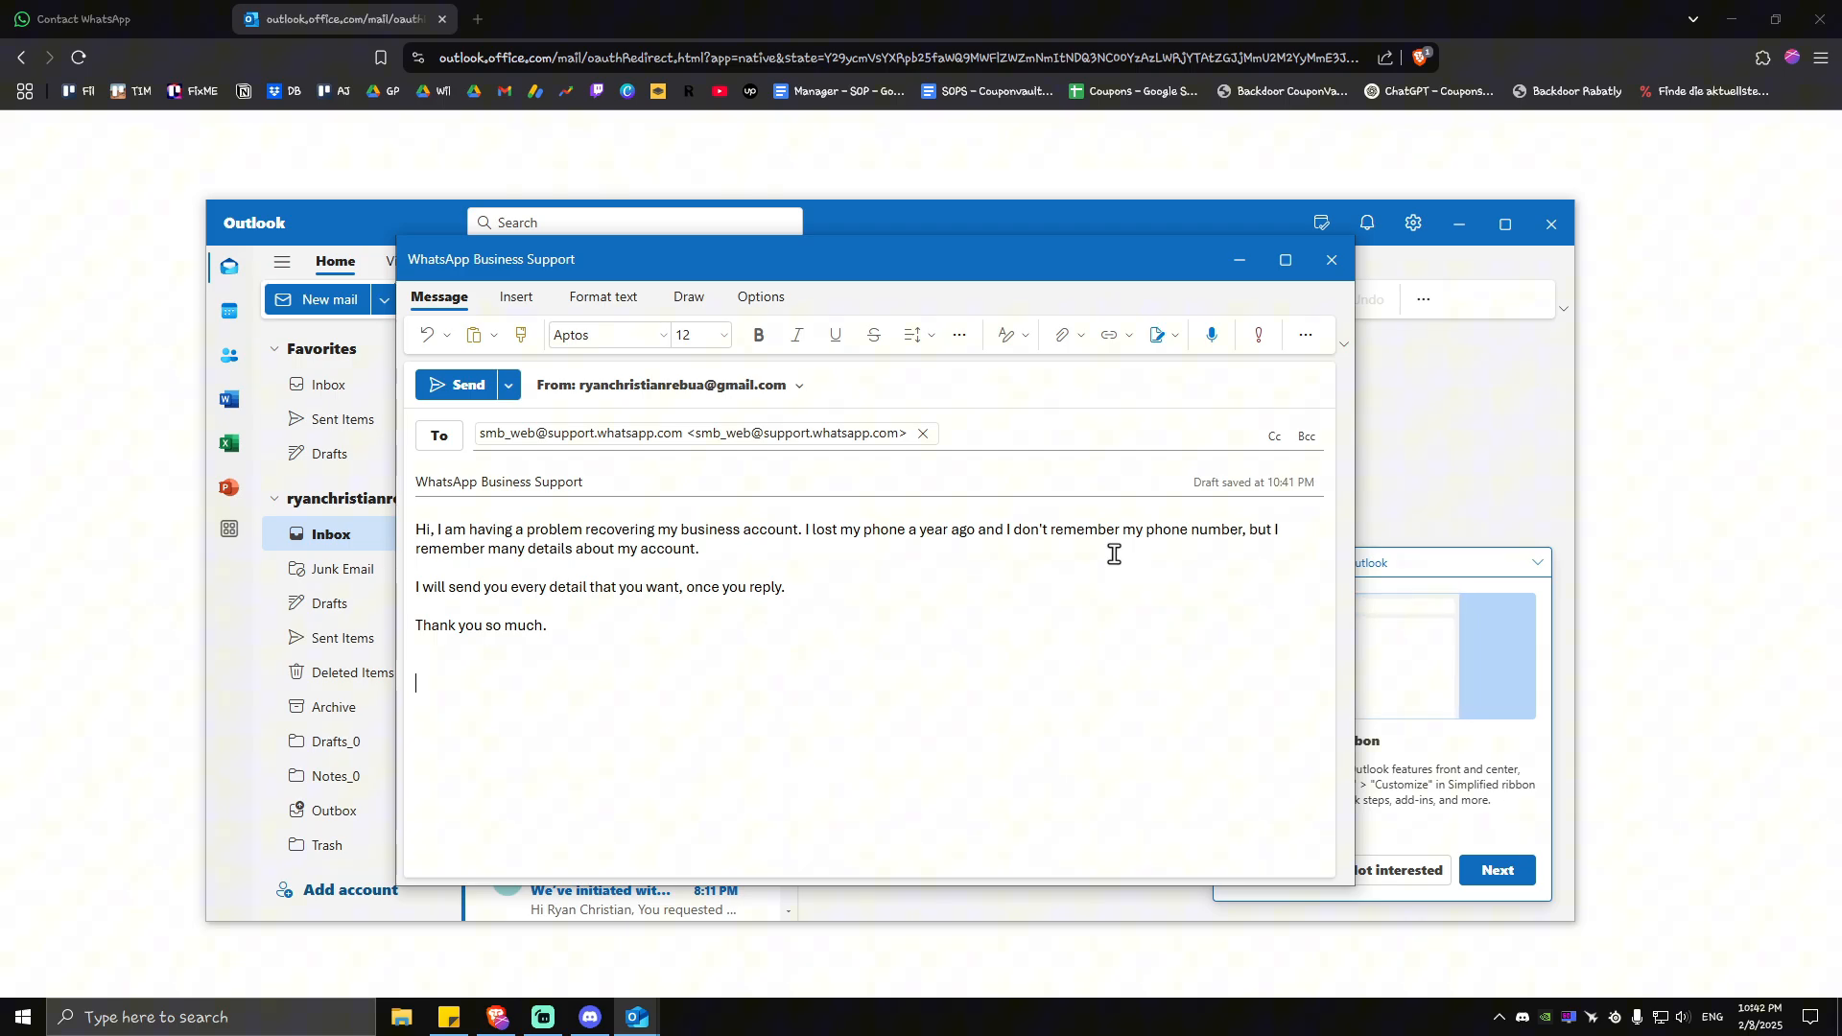
mouse_move(1186, 554)
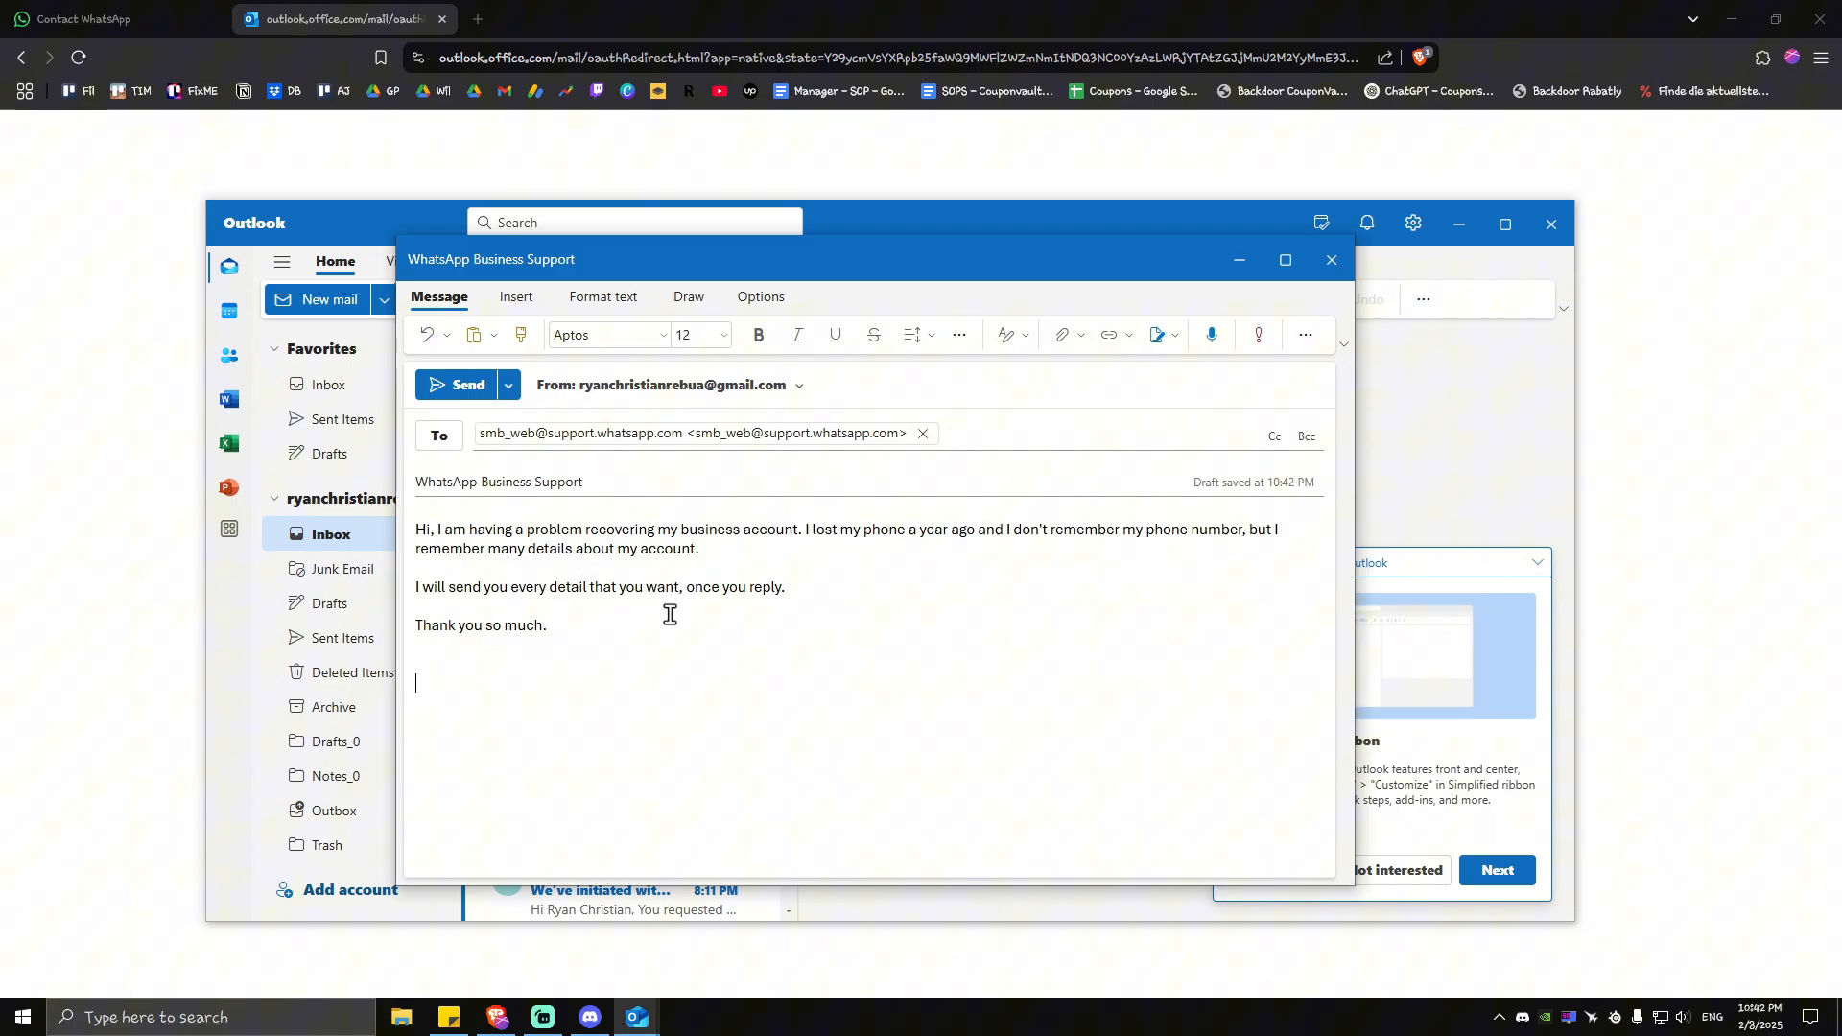
mouse_move(737, 614)
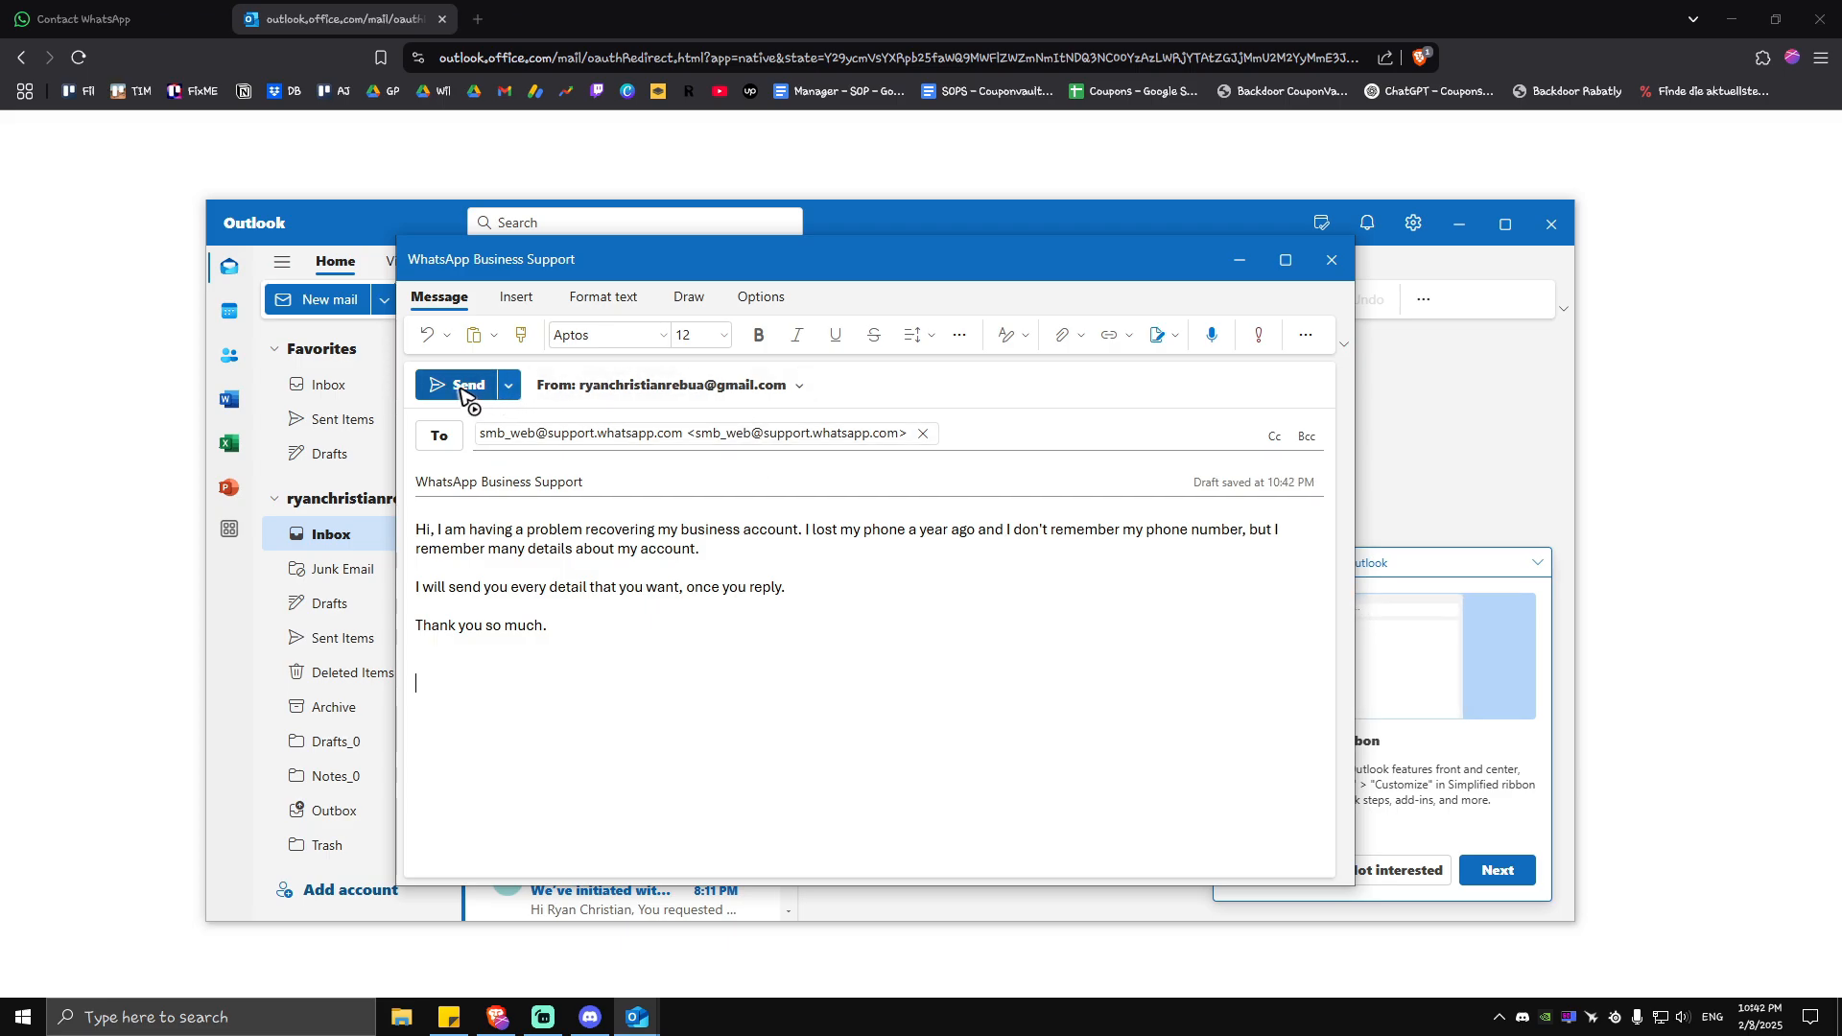
mouse_move(459, 393)
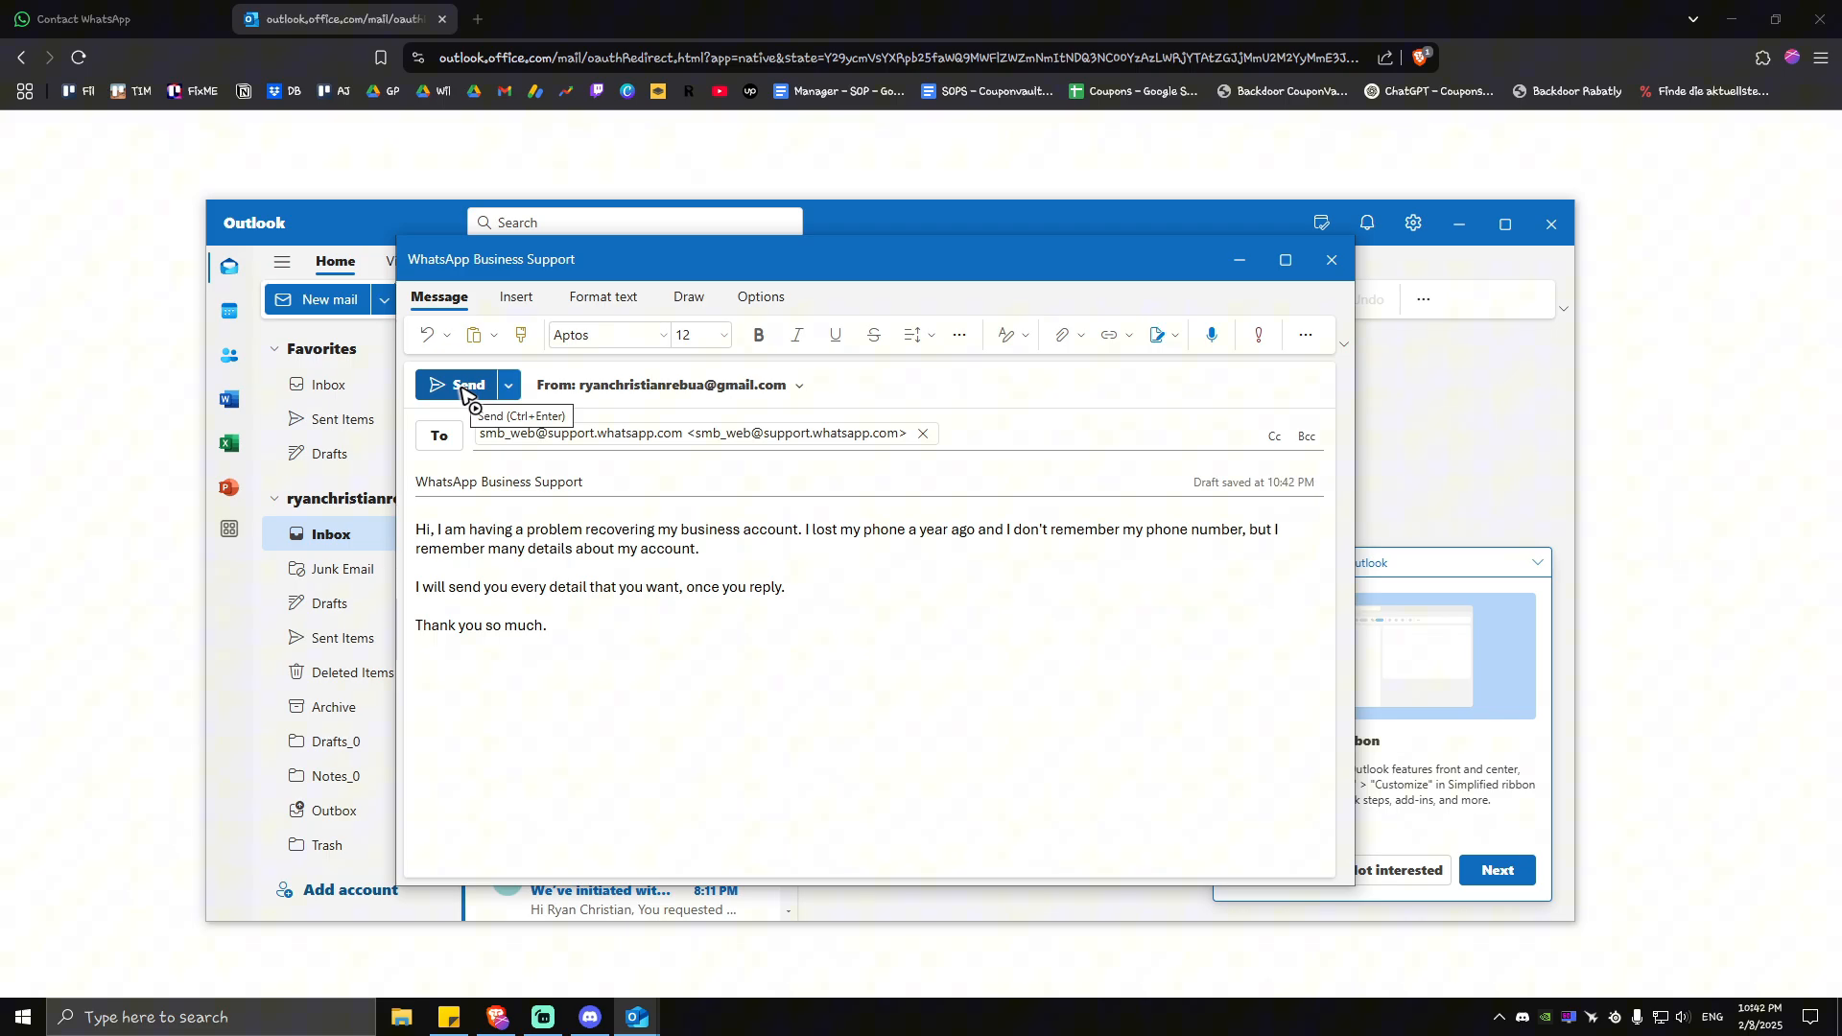
Send the finished email to WhatsApp Business Support
click(466, 386)
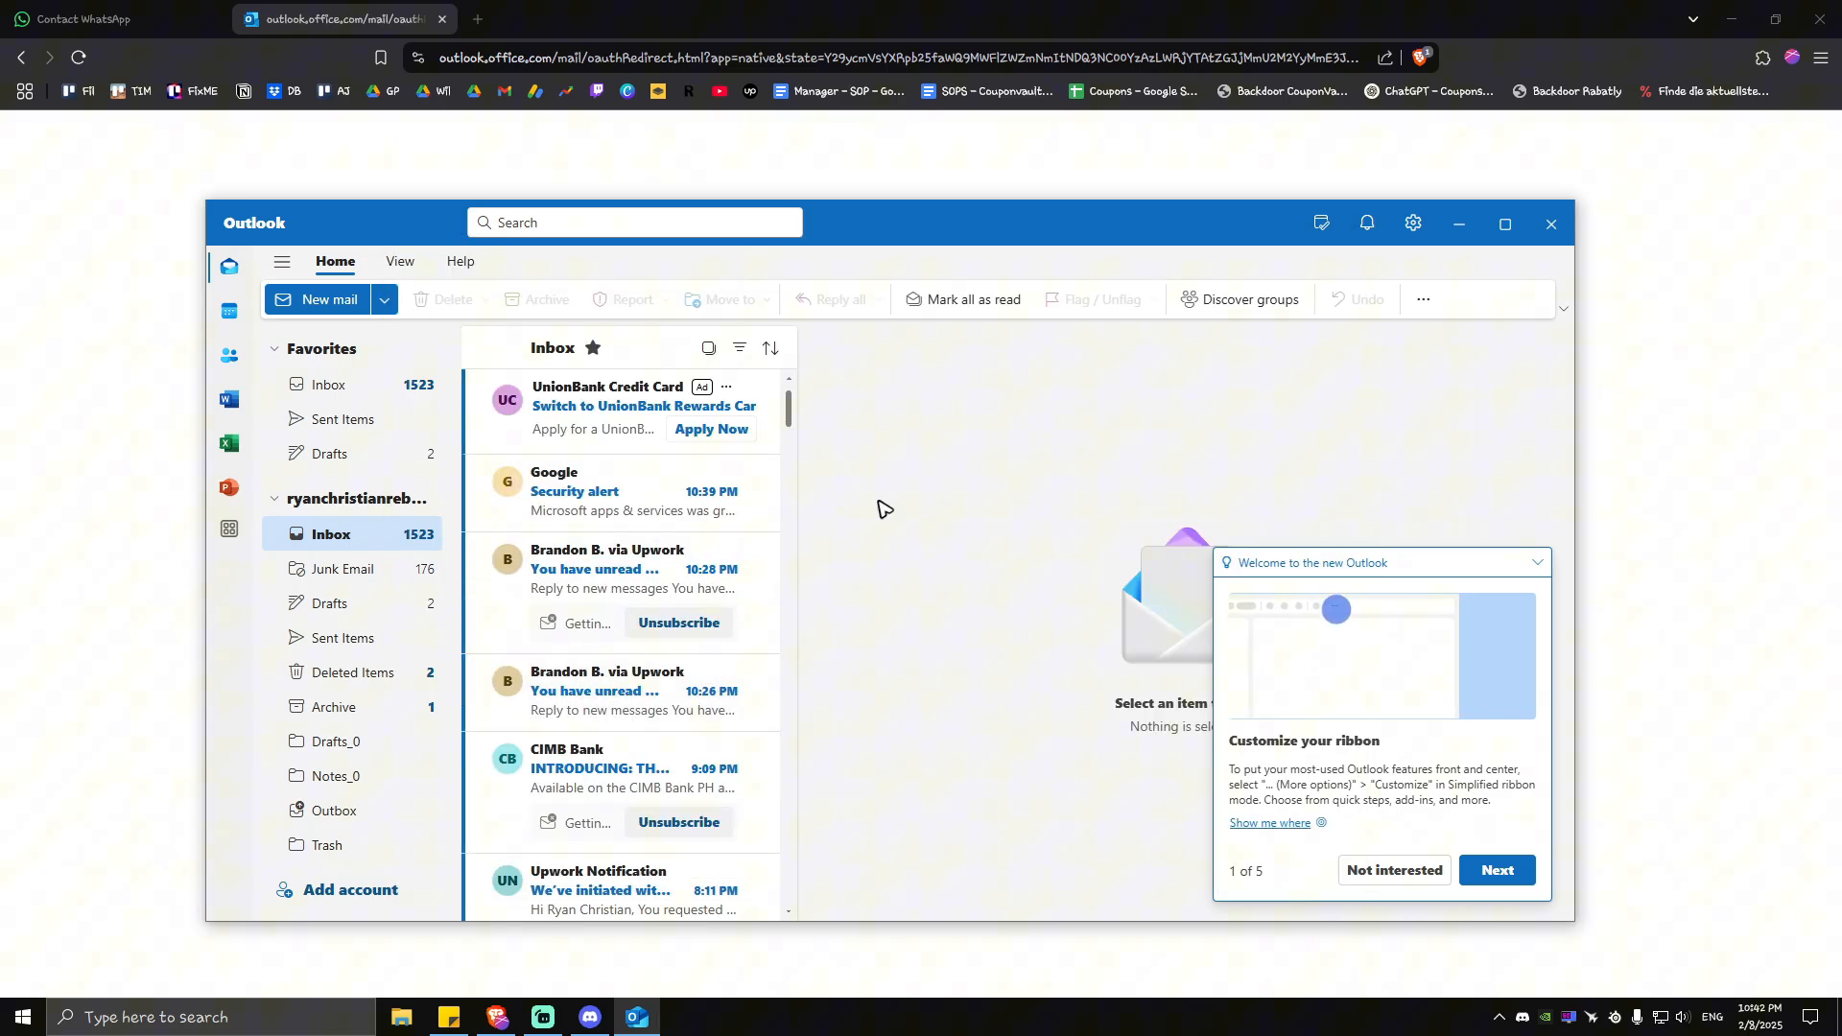